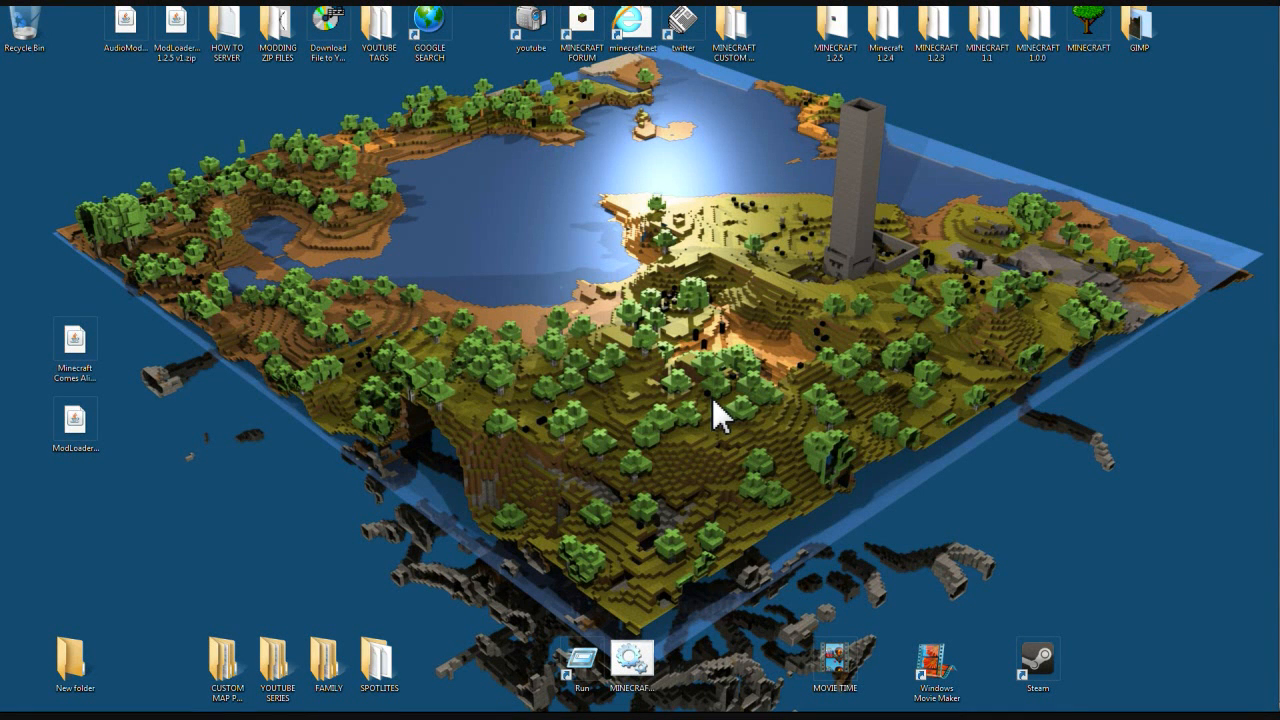
mouse_move(695, 330)
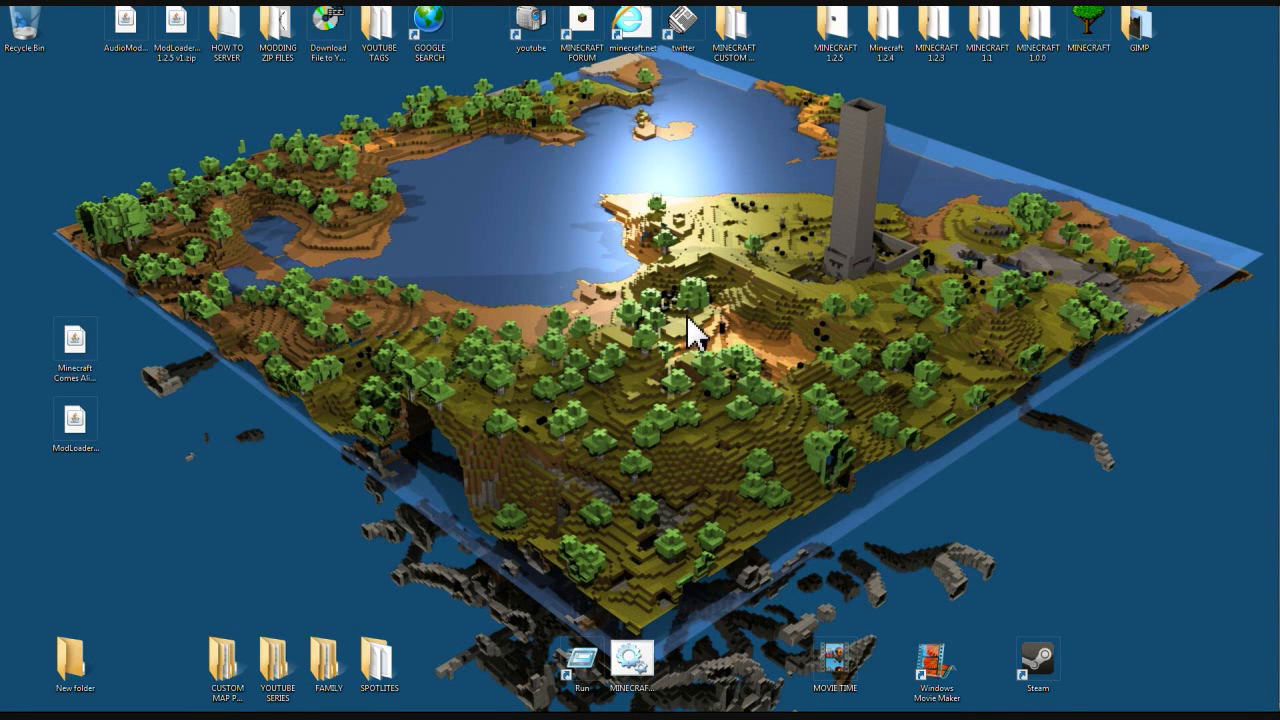
mouse_move(598, 340)
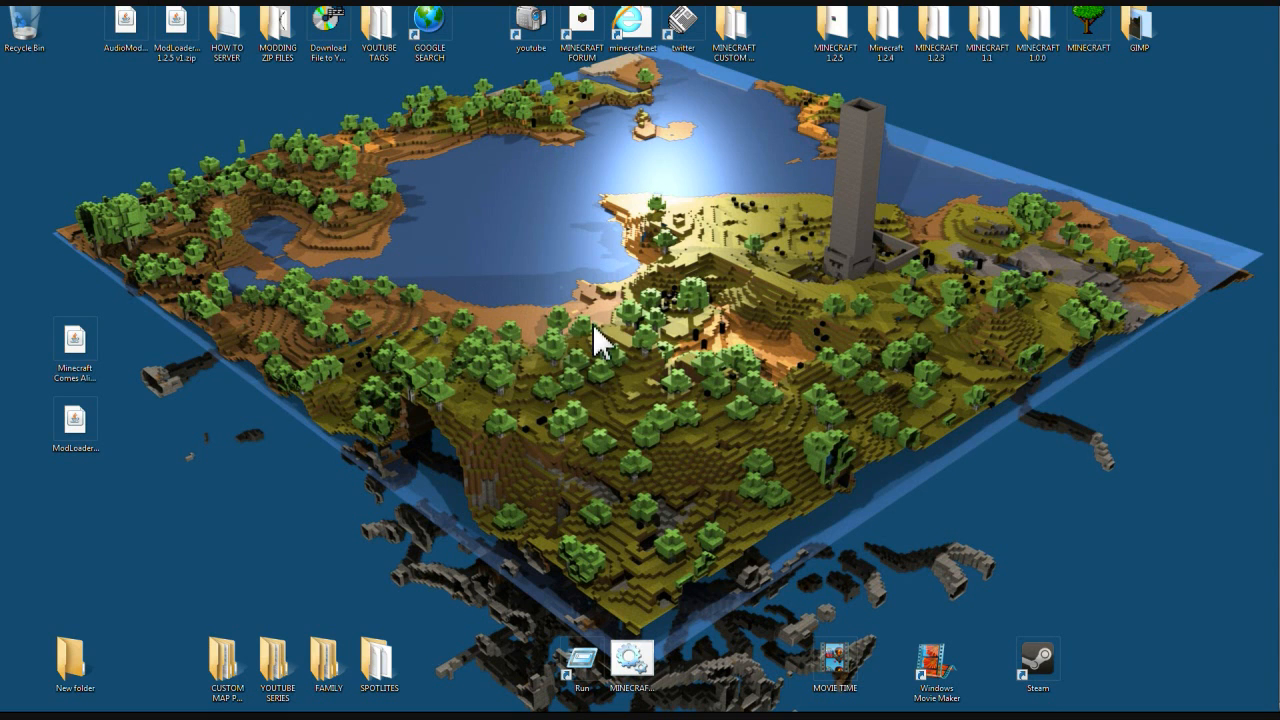
mouse_move(670, 400)
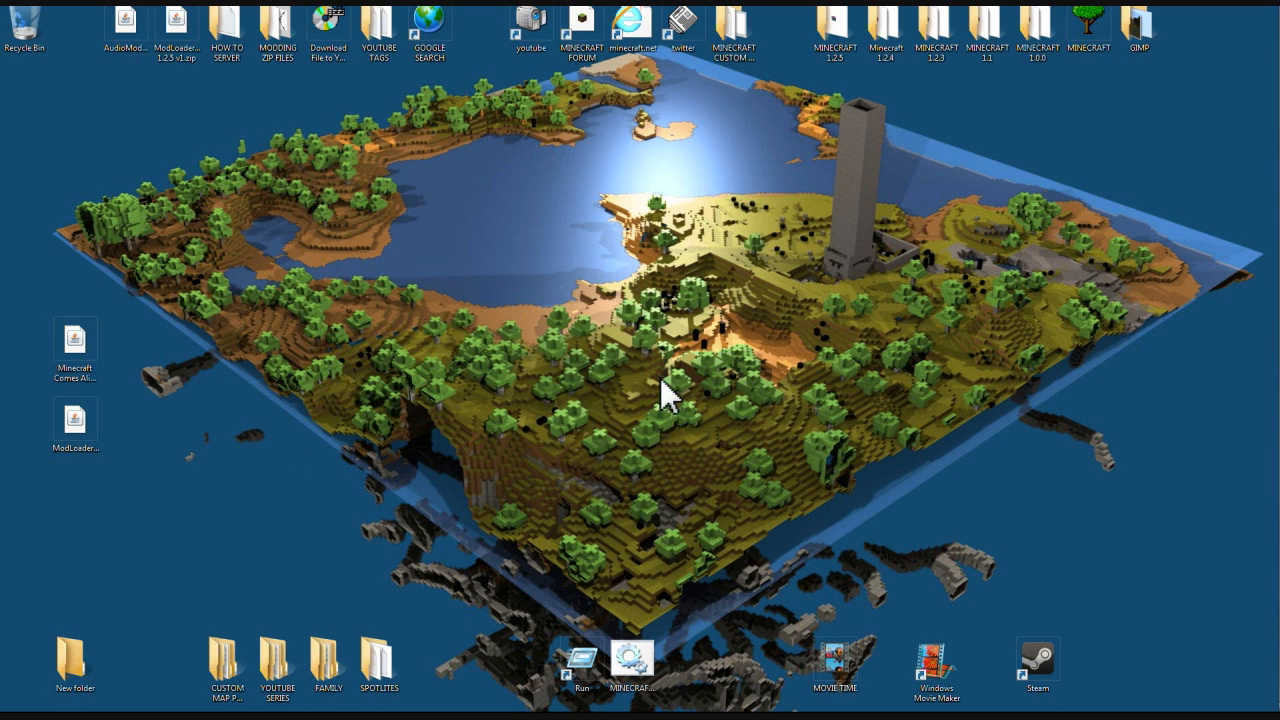
mouse_move(402, 390)
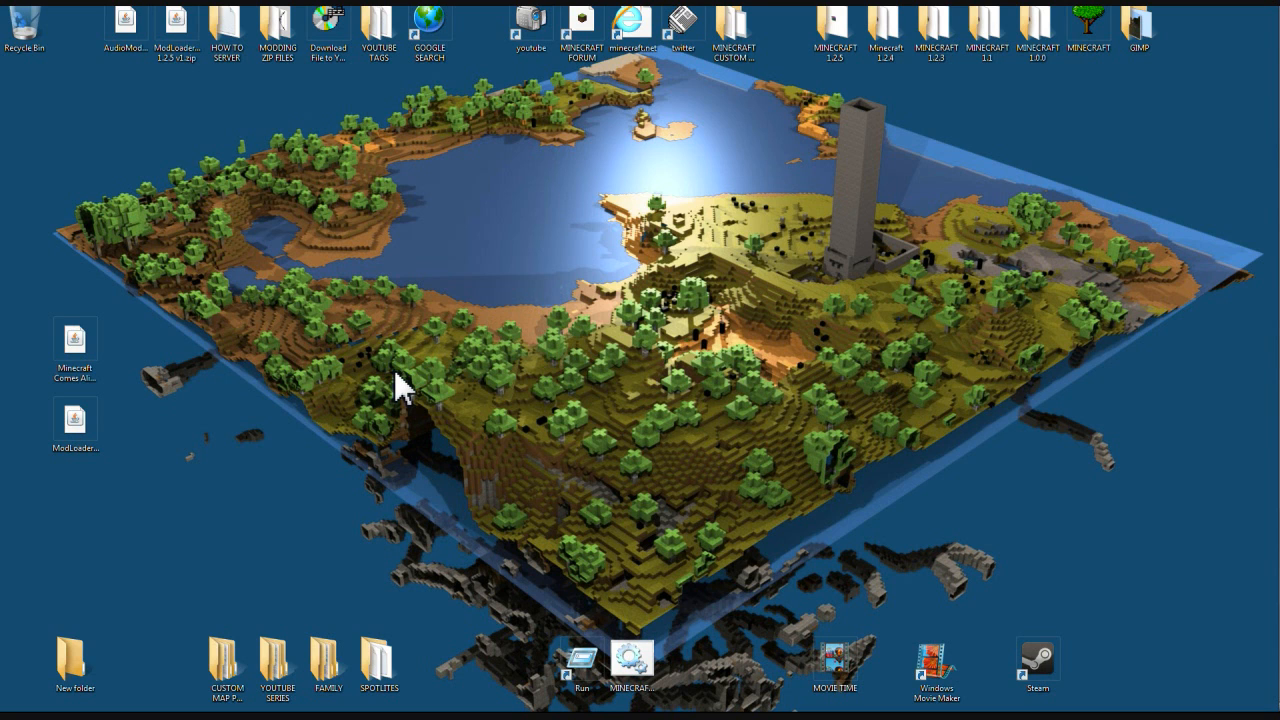
mouse_move(552, 456)
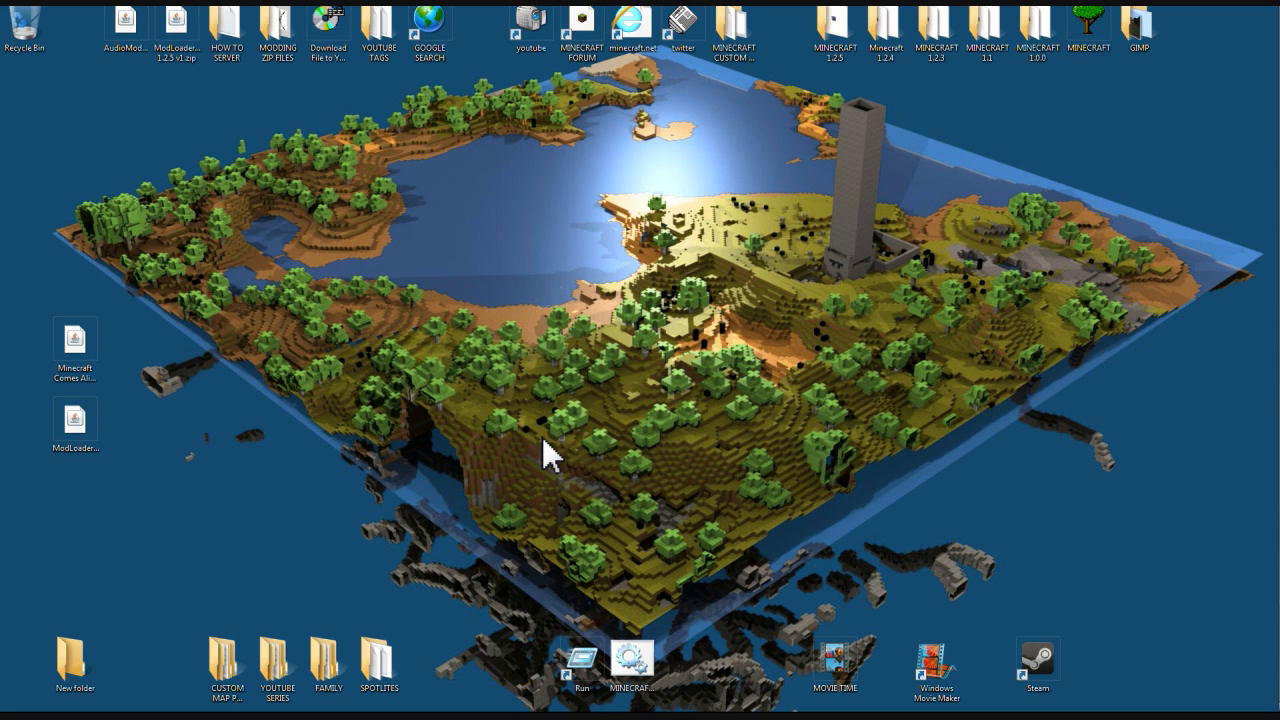
mouse_move(620, 250)
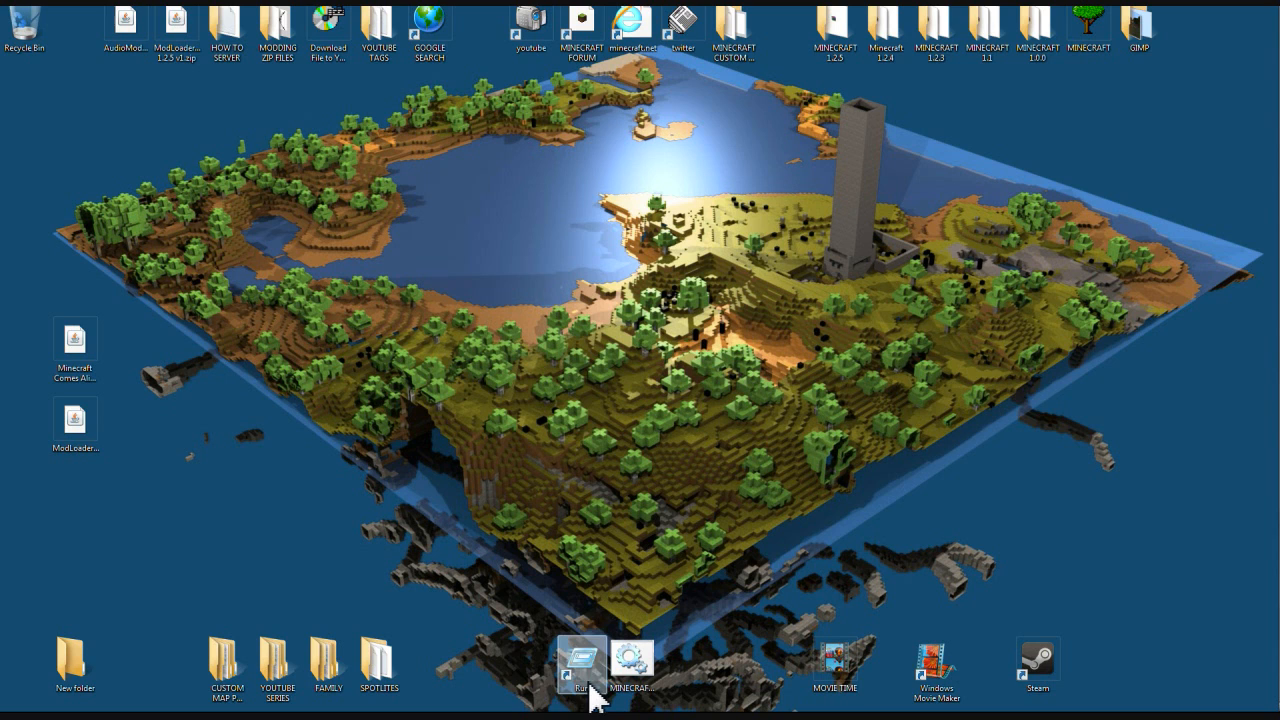
mouse_move(138, 398)
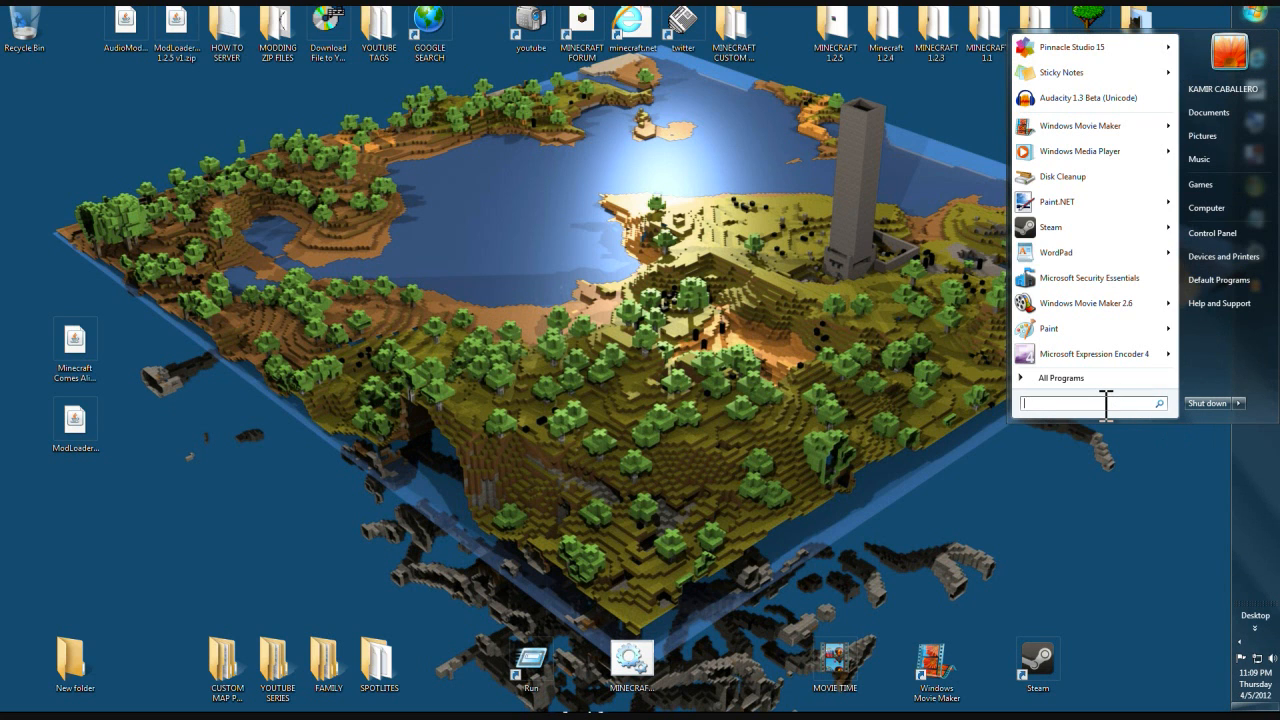
Step: Browse %APPDATA% to .minecraft\bin and bring up minecraft.jar's Open with menu
text(%APP)
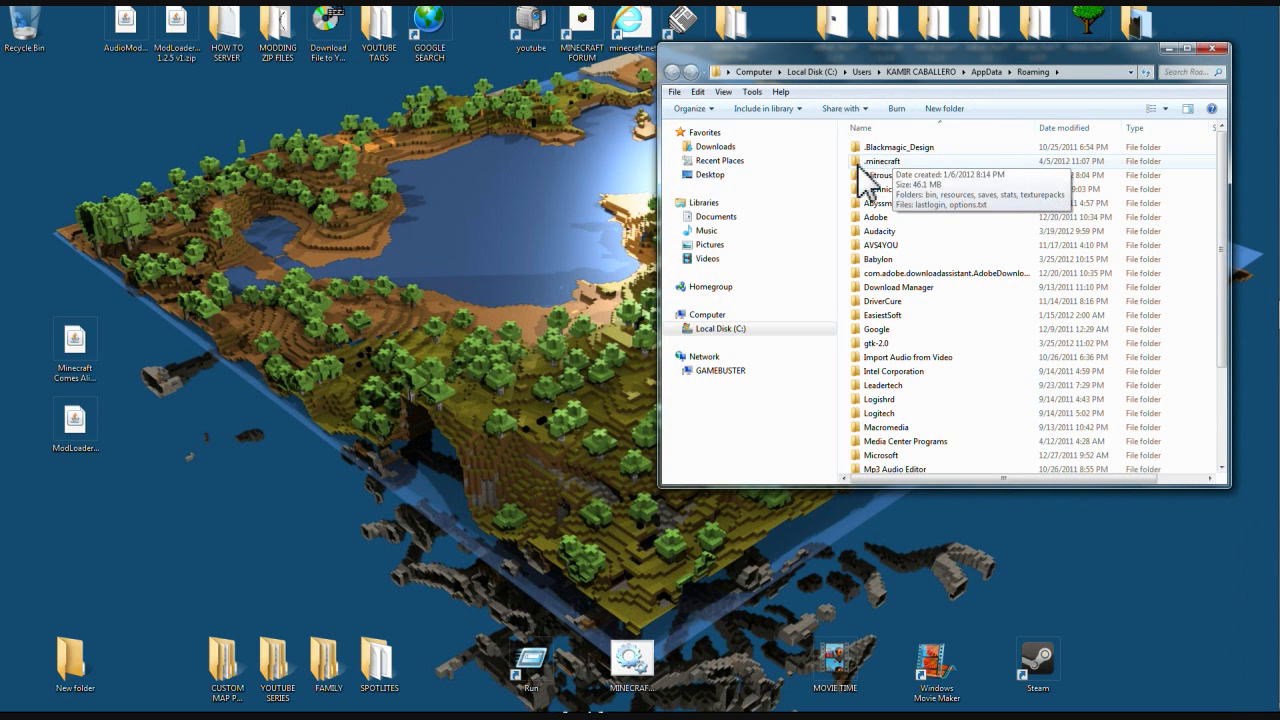
click(882, 161)
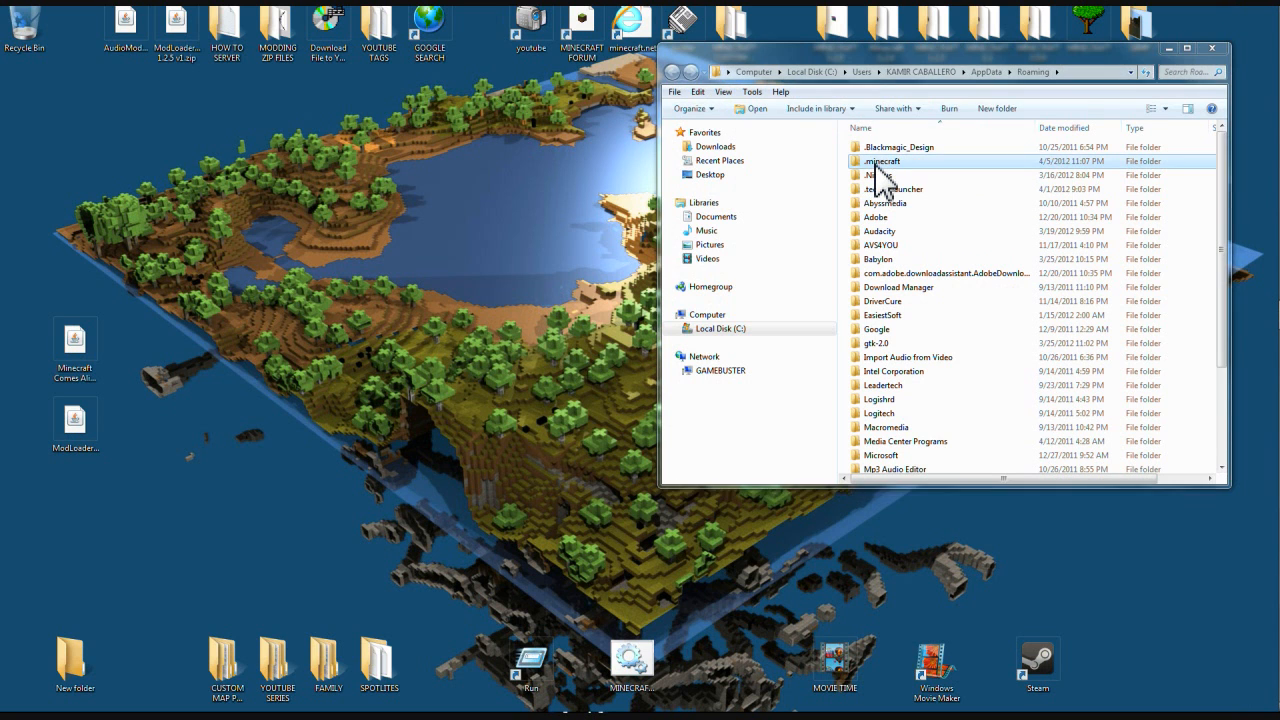
double_click(882, 161)
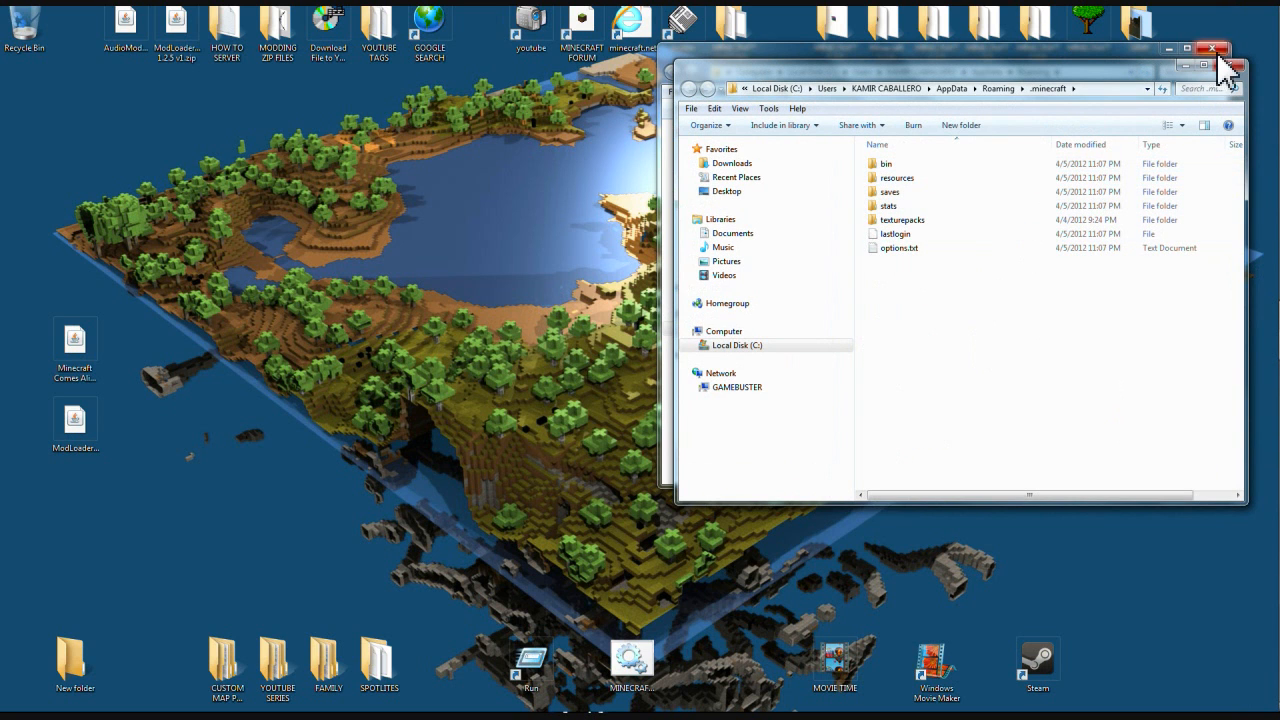
click(885, 163)
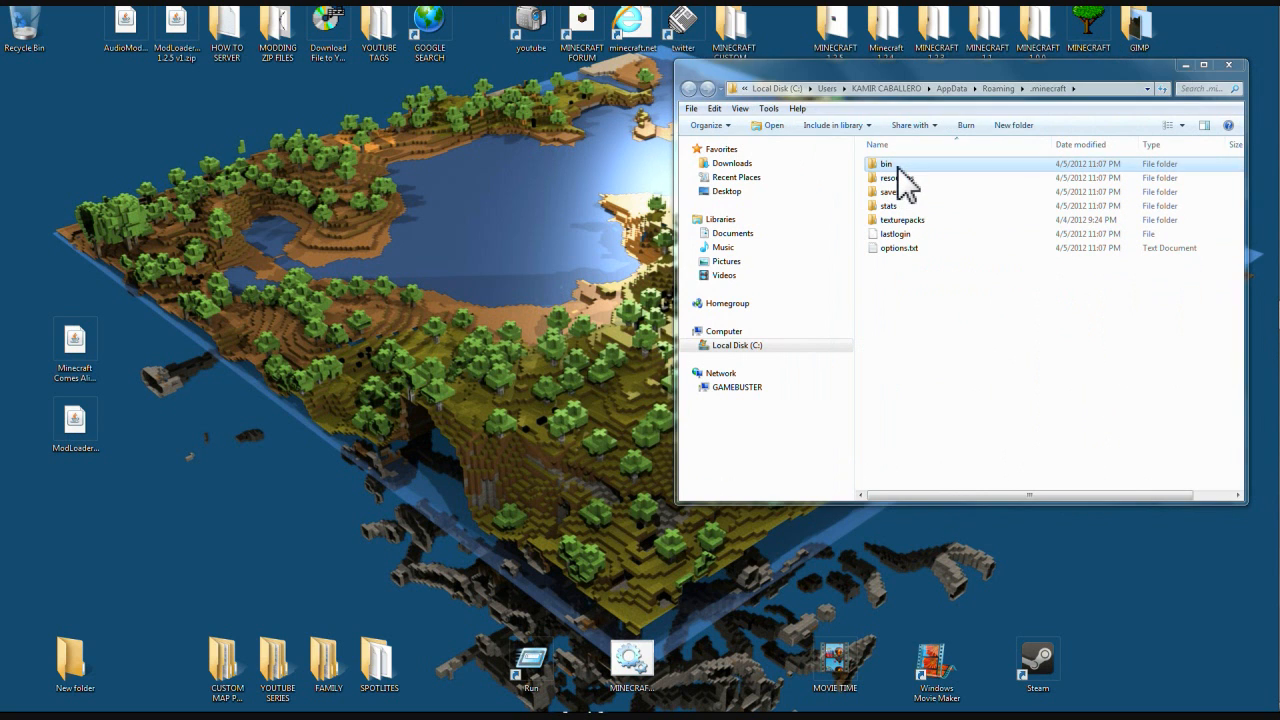
right_click(884, 217)
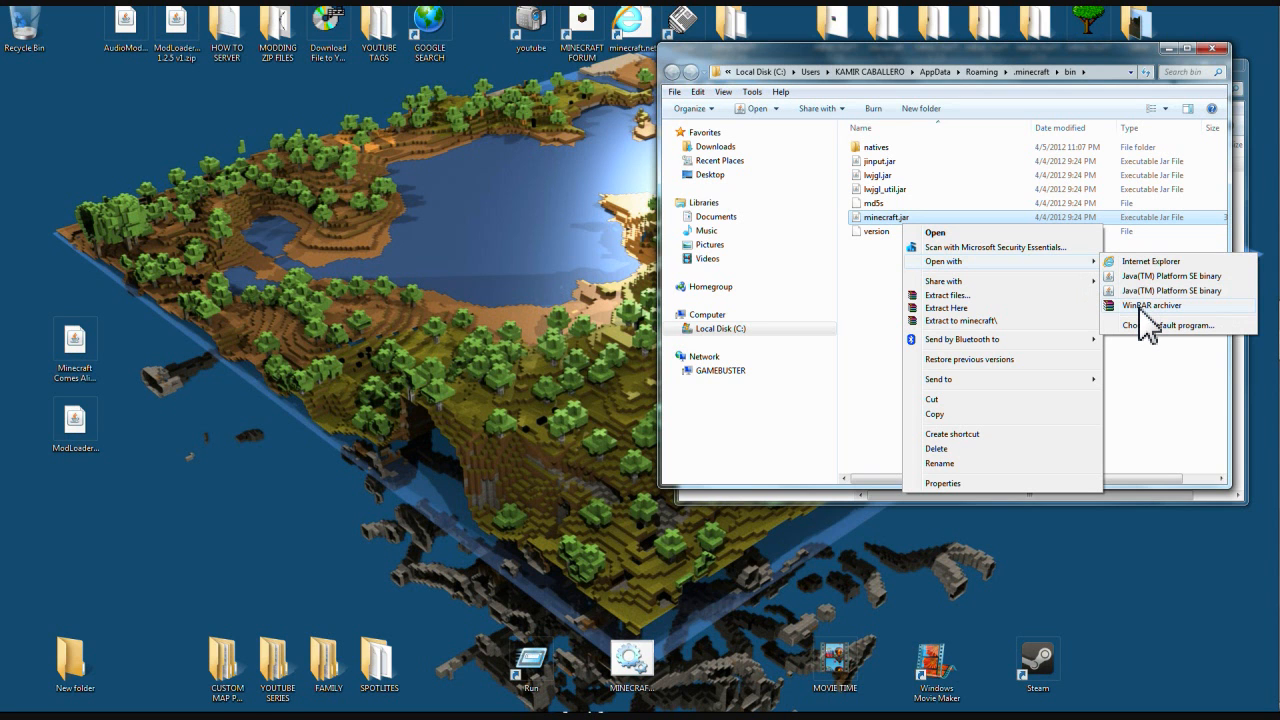
Step: Open minecraft.jar in WinRAR, dismiss the license nag, and delete META-INF
click(1151, 305)
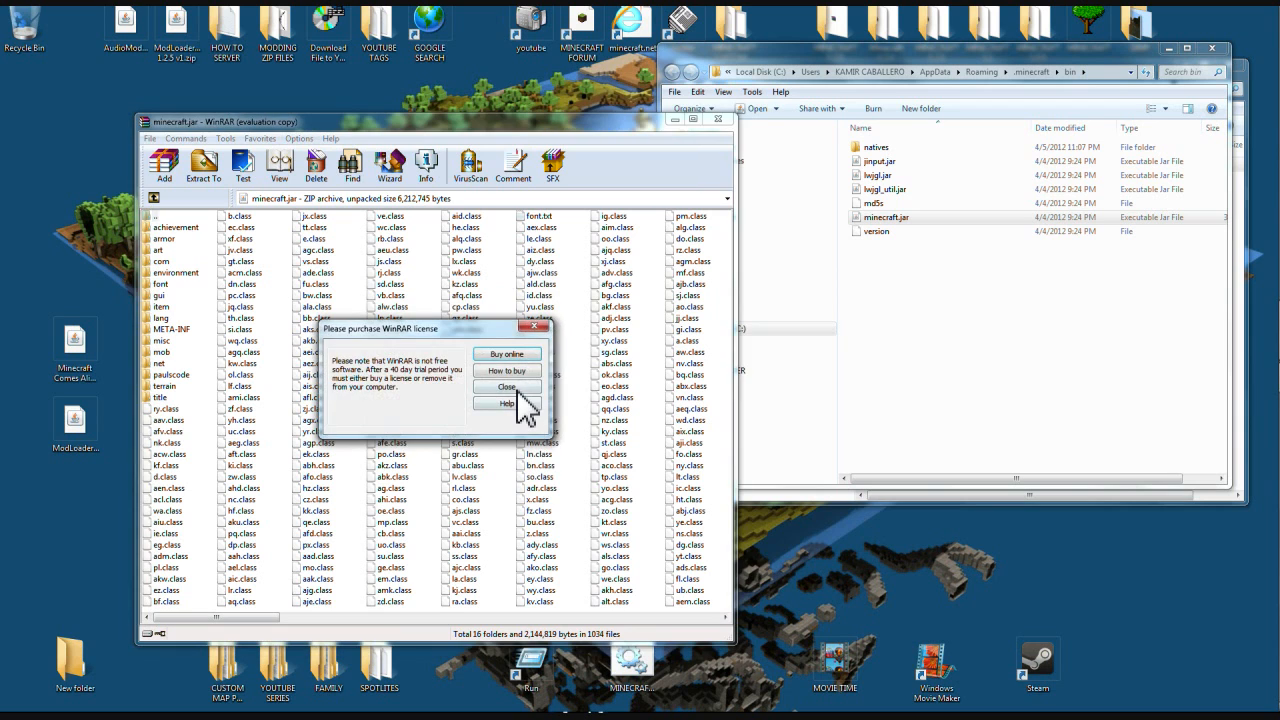
click(507, 387)
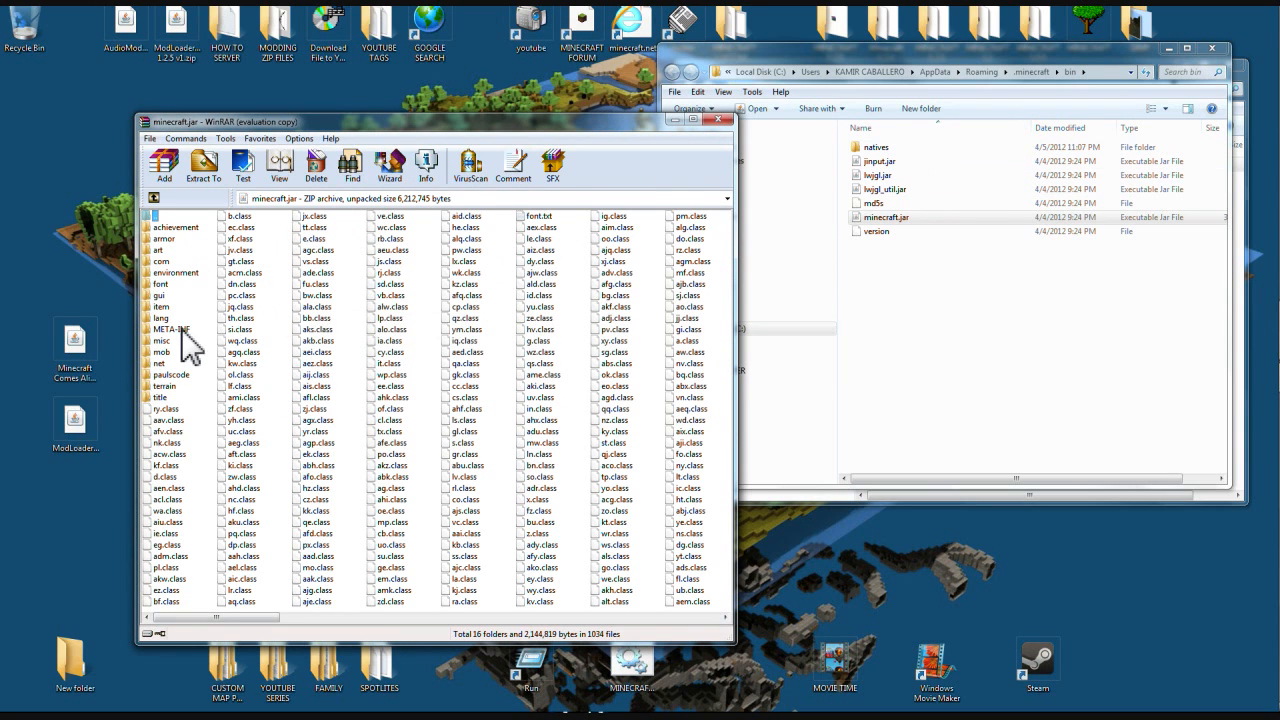
click(167, 328)
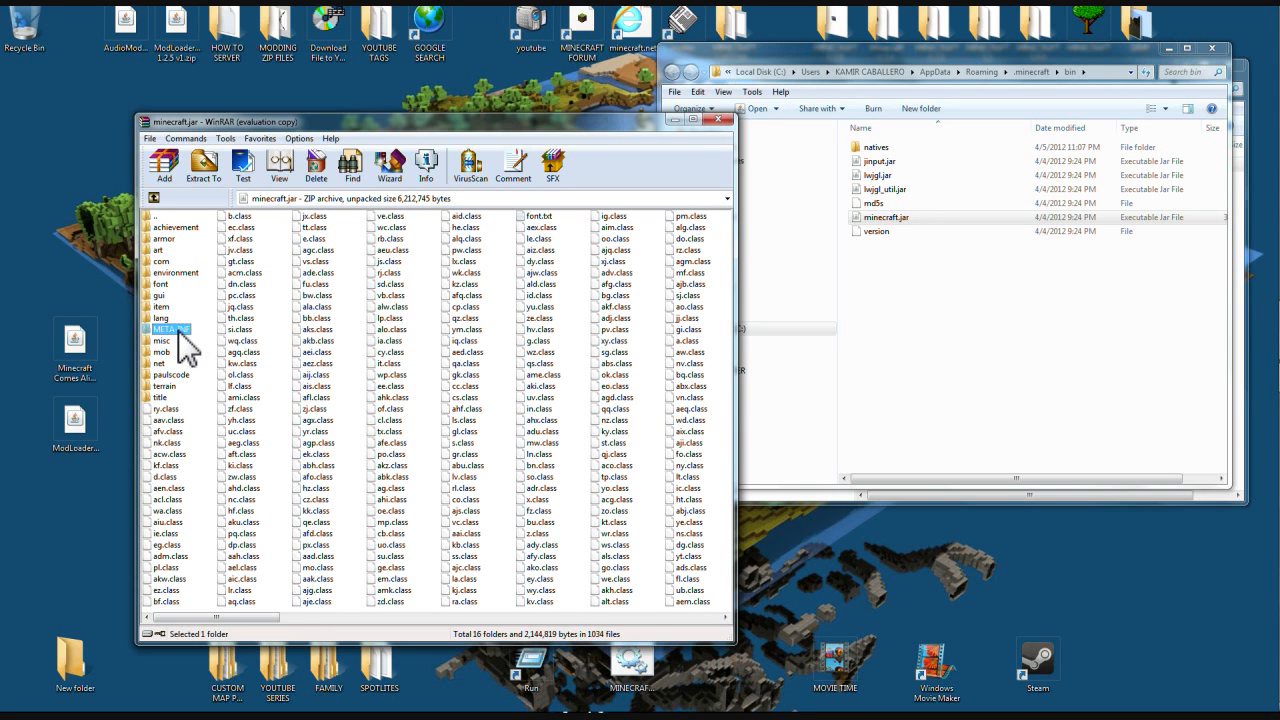
right_click(168, 329)
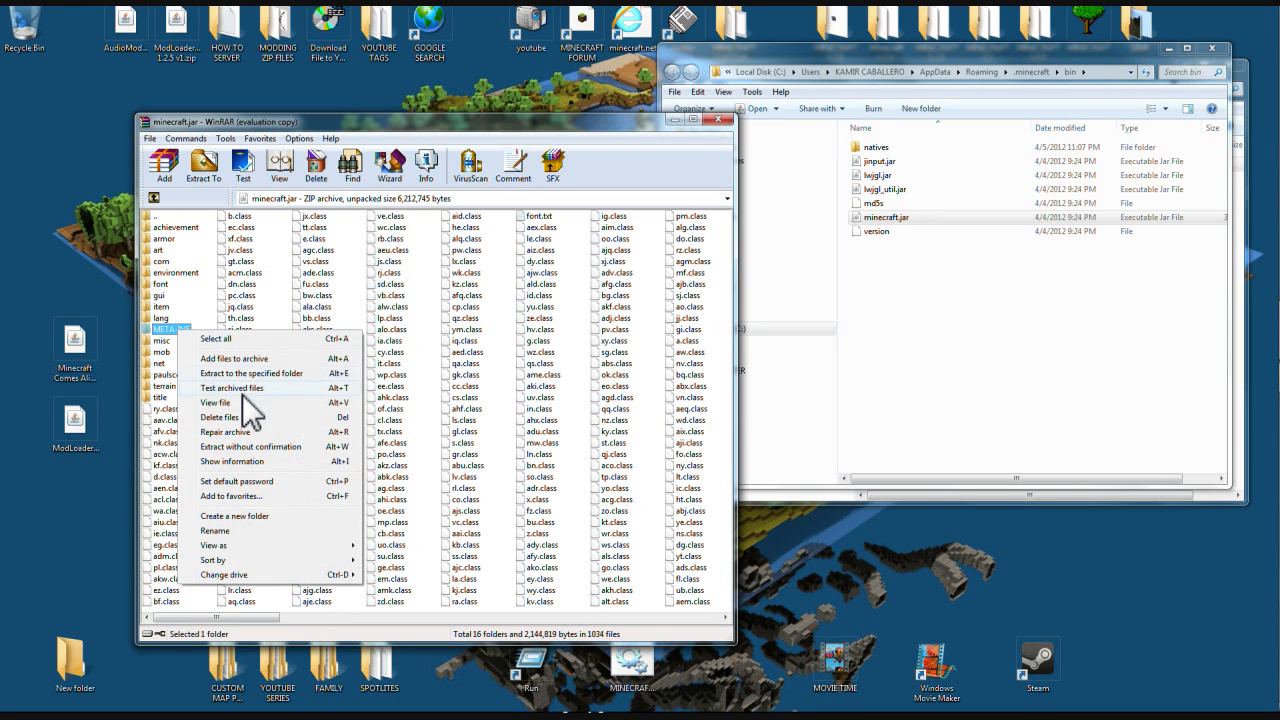
click(219, 417)
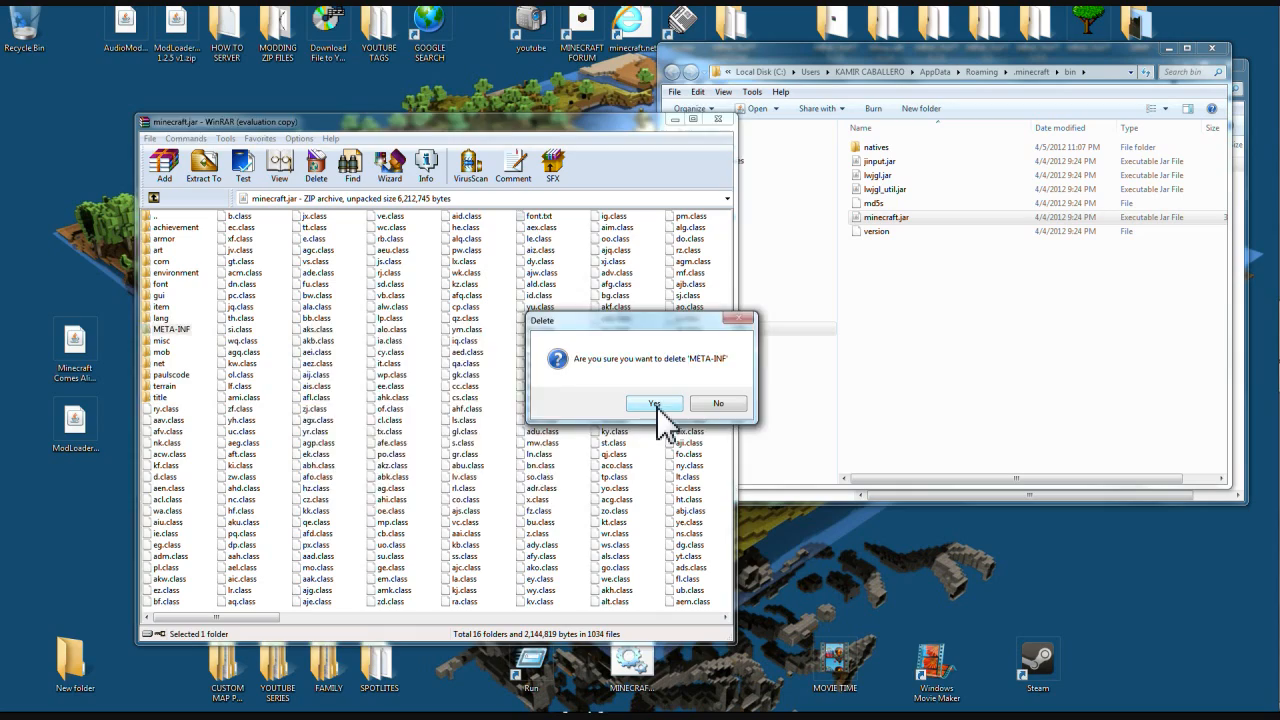
click(654, 403)
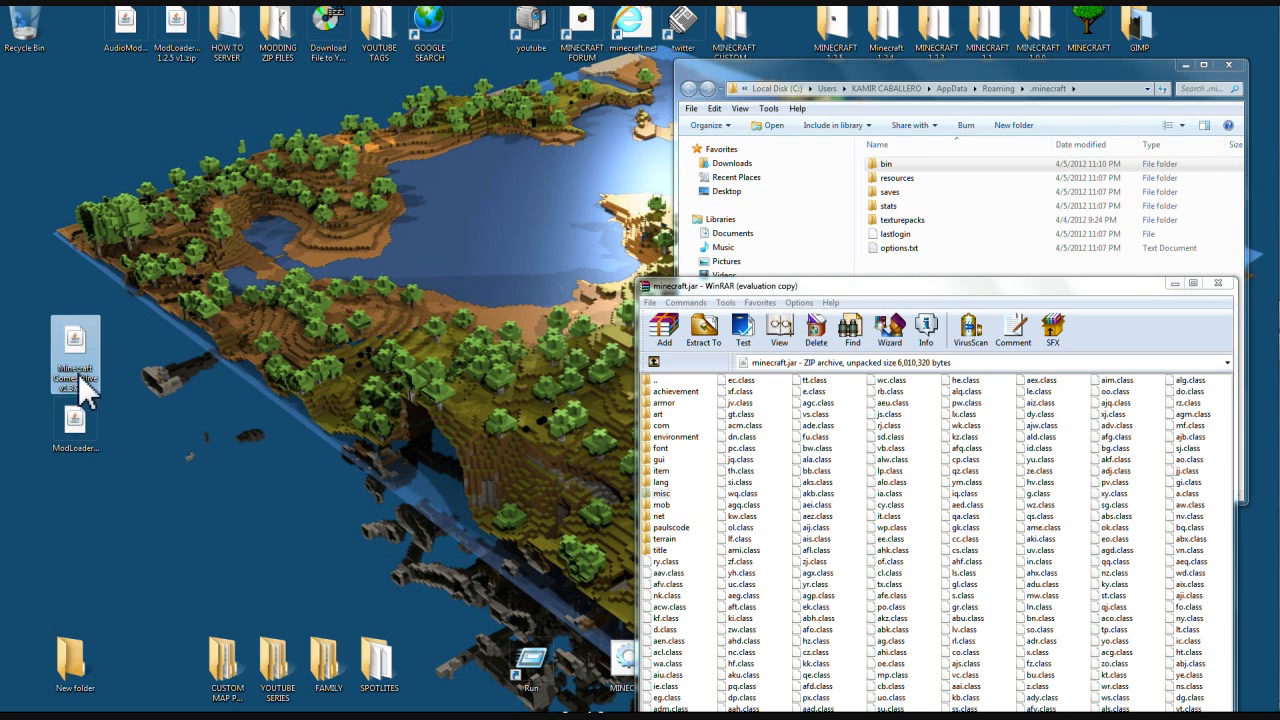
mouse_move(520, 295)
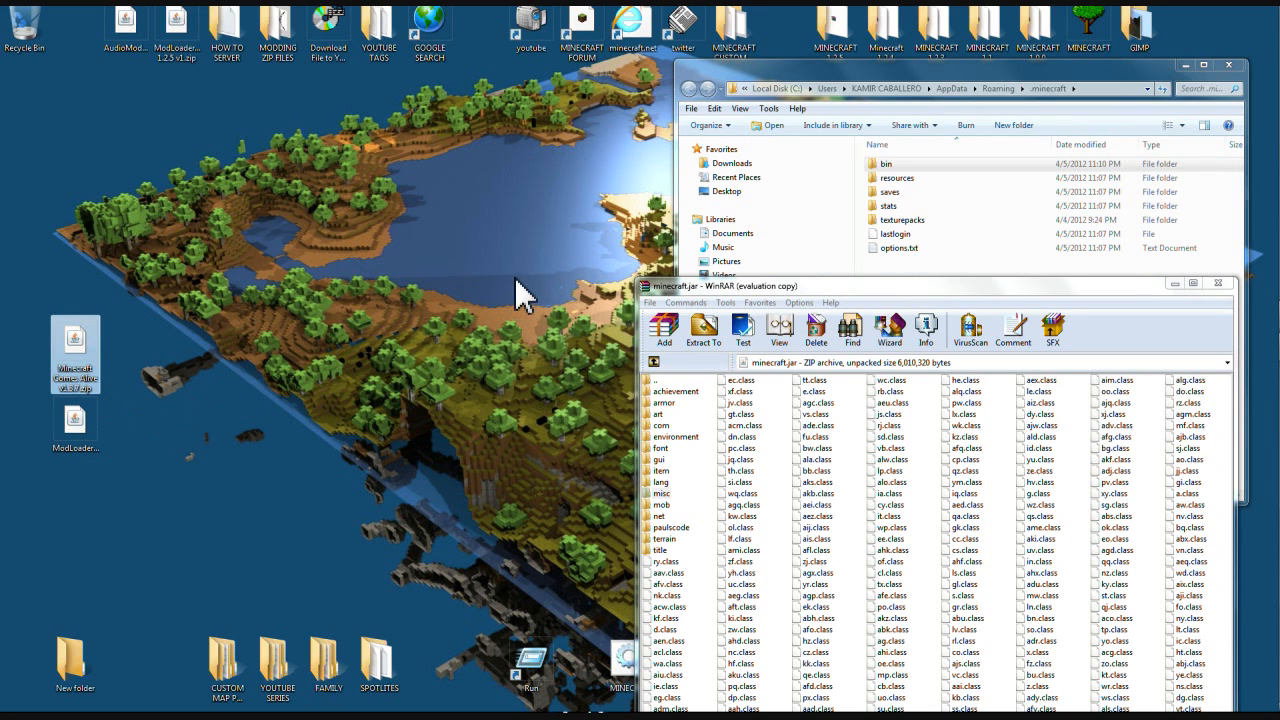
mouse_move(418, 290)
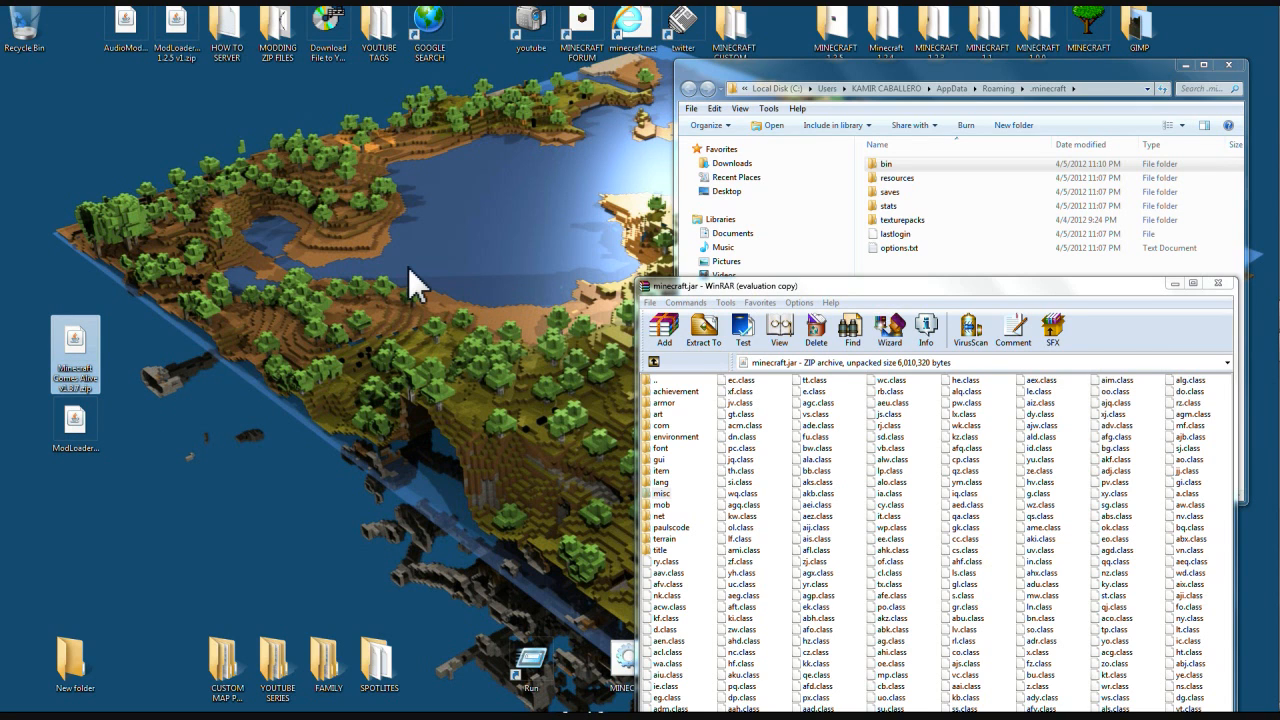
mouse_move(205, 285)
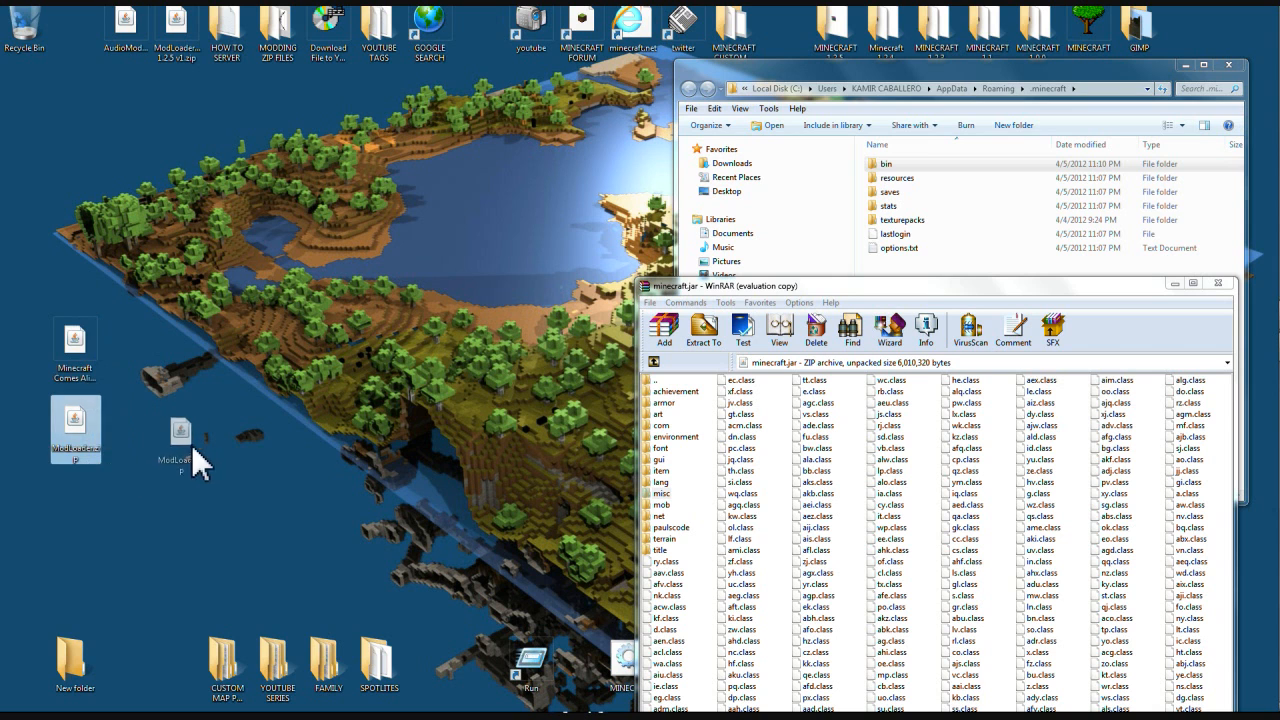
Step: Select all 19 ModLoader.zip files with Ctrl+A for adding into minecraft.jar
right_click(176, 420)
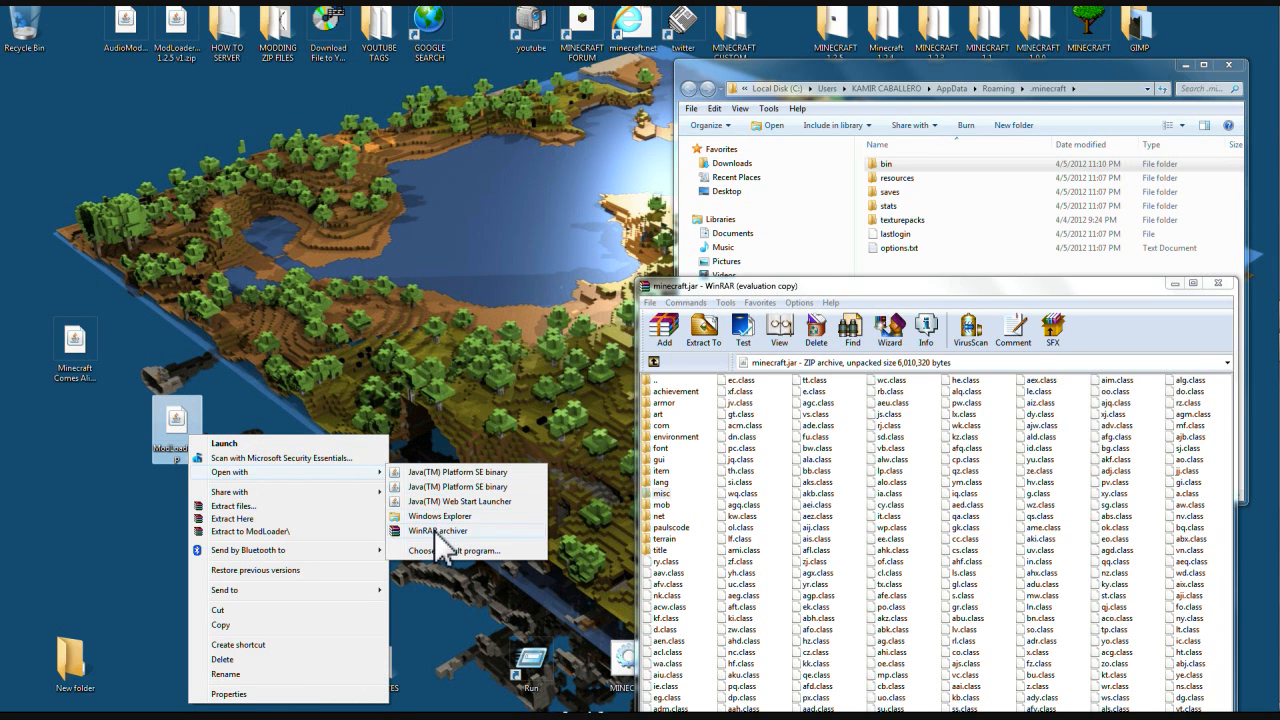
click(436, 531)
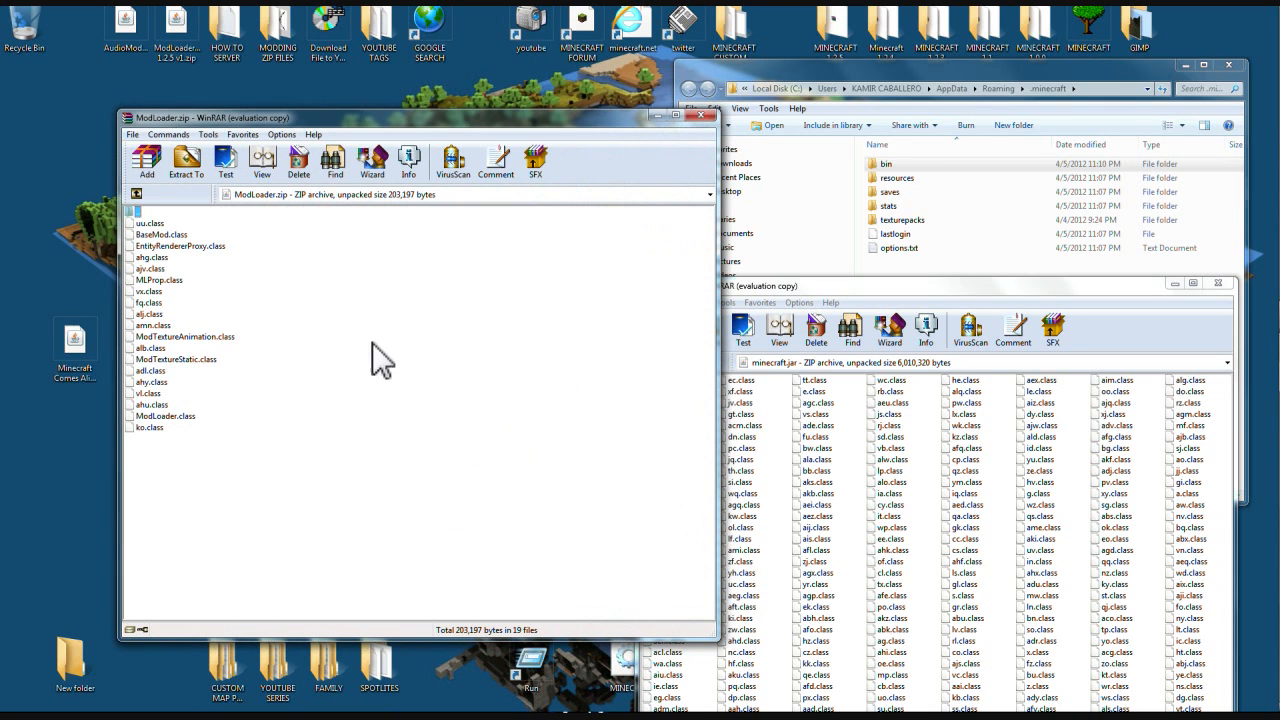
mouse_move(155, 475)
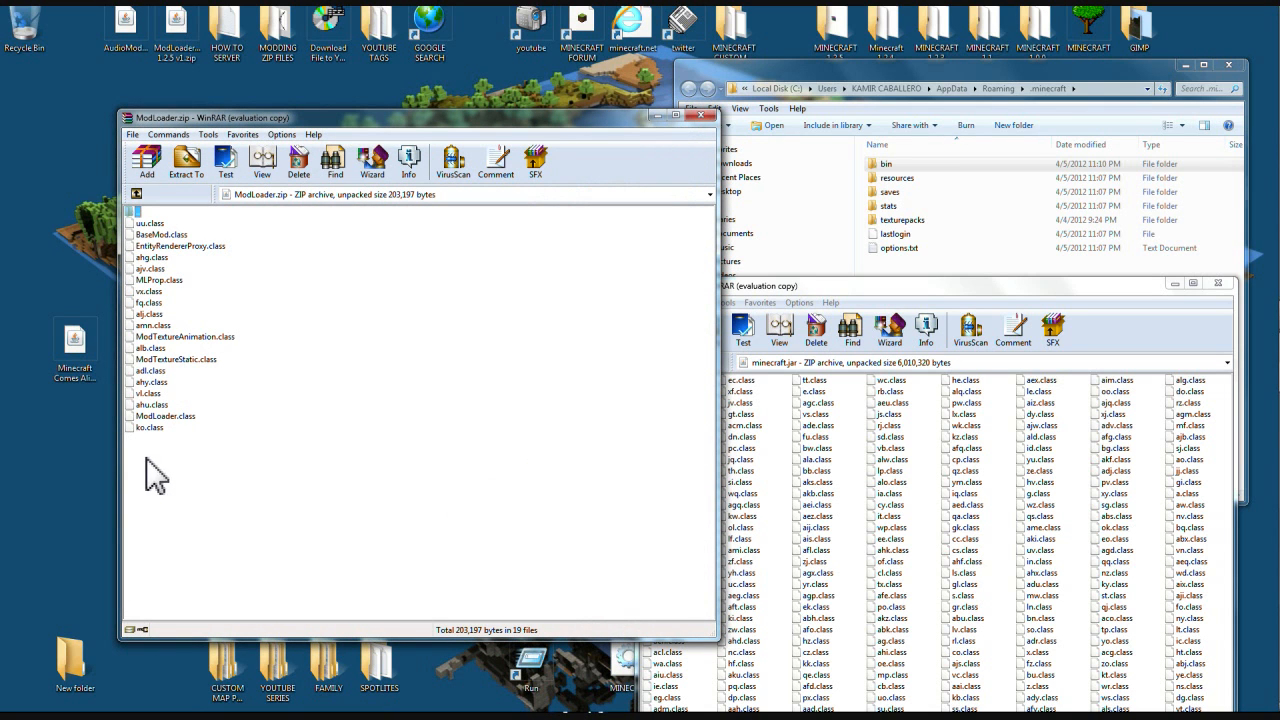
key(ctrl+a)
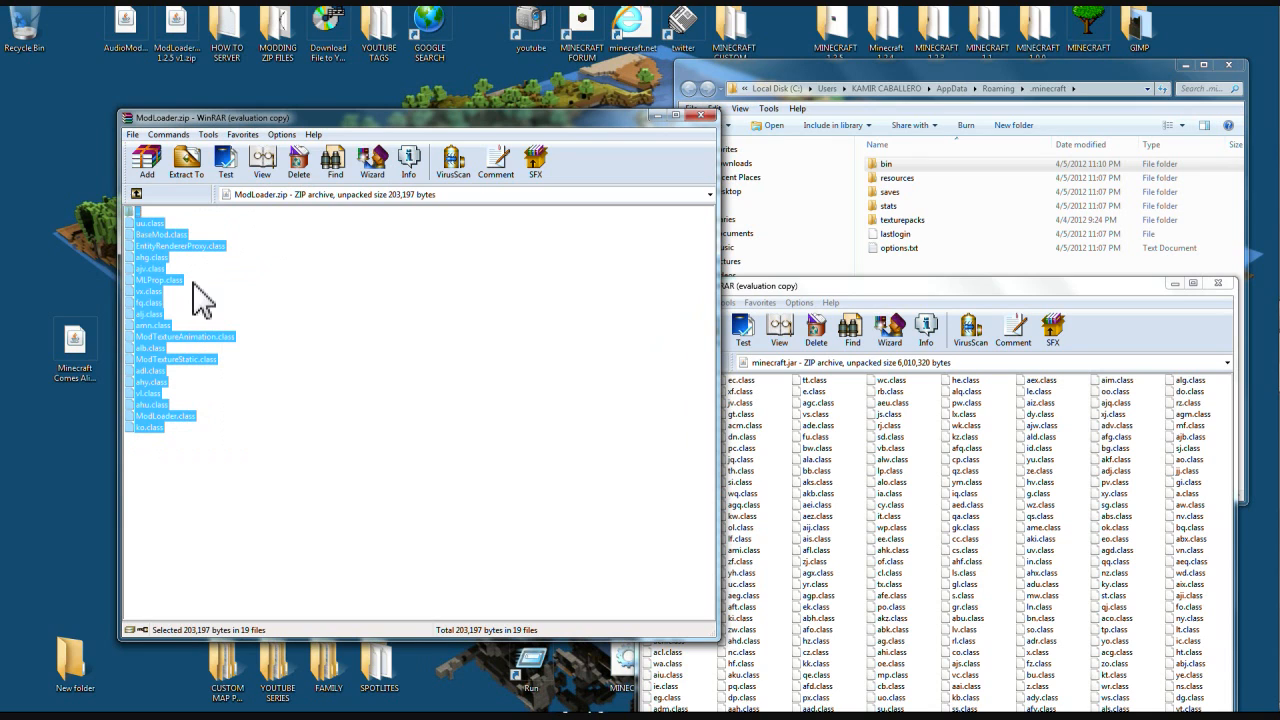
mouse_move(155, 333)
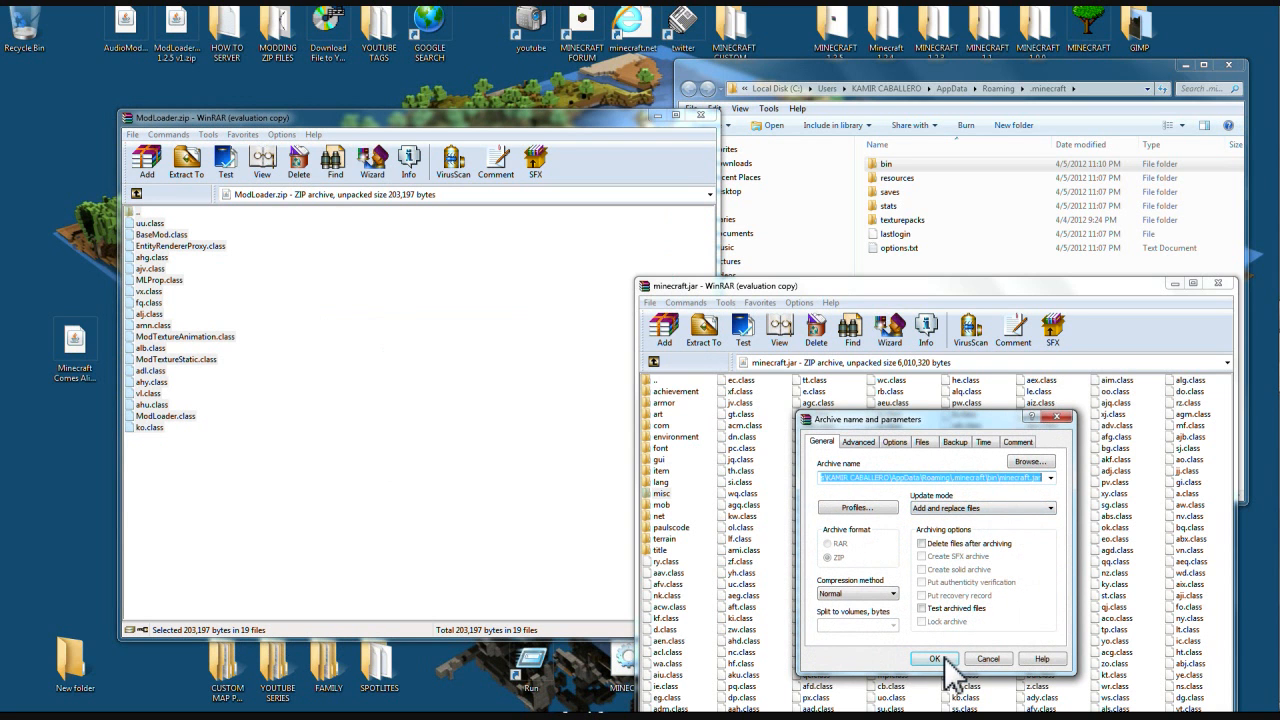
Step: Add the ModLoader files to minecraft.jar, then check Minecraft 1.2.5 launches and quit
click(933, 658)
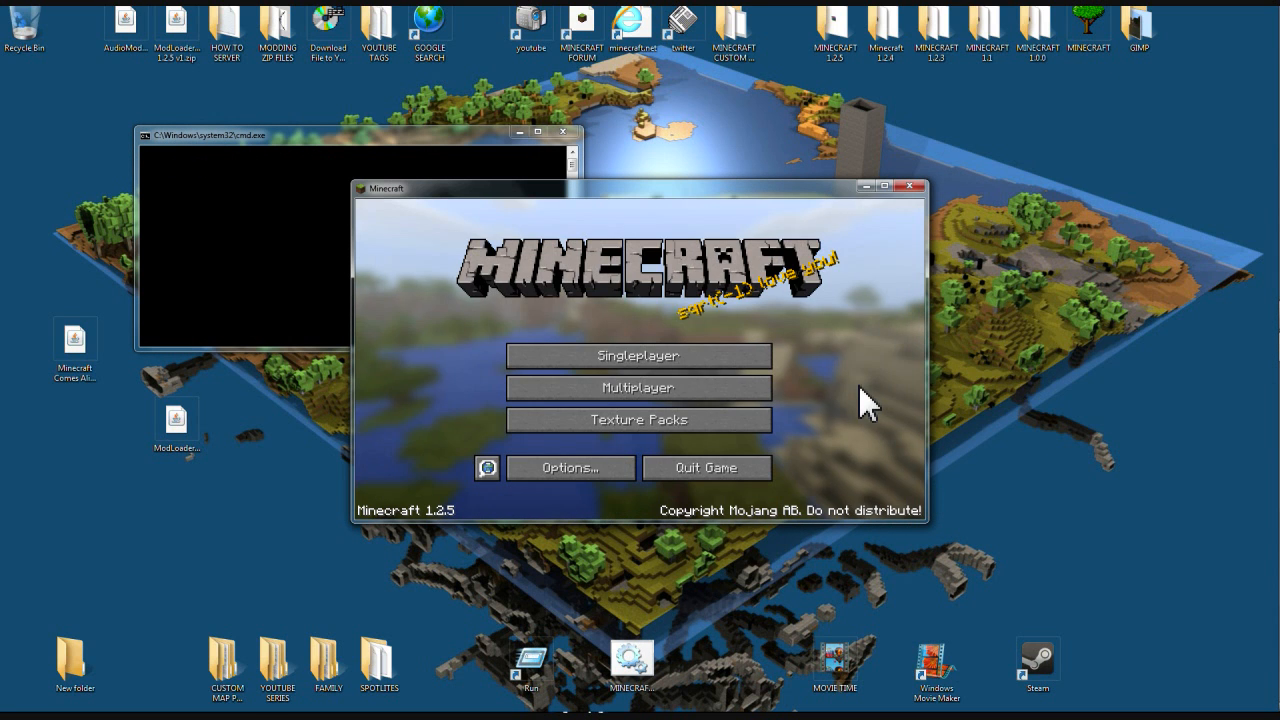
click(638, 355)
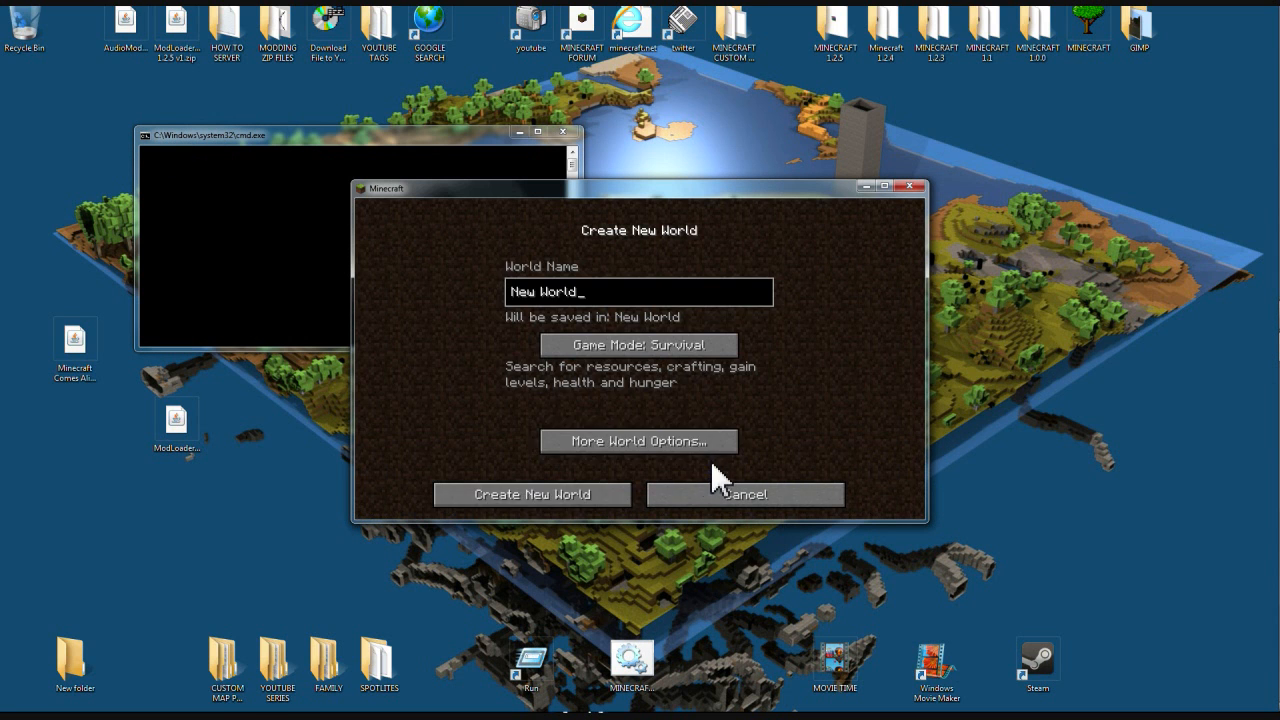
click(531, 494)
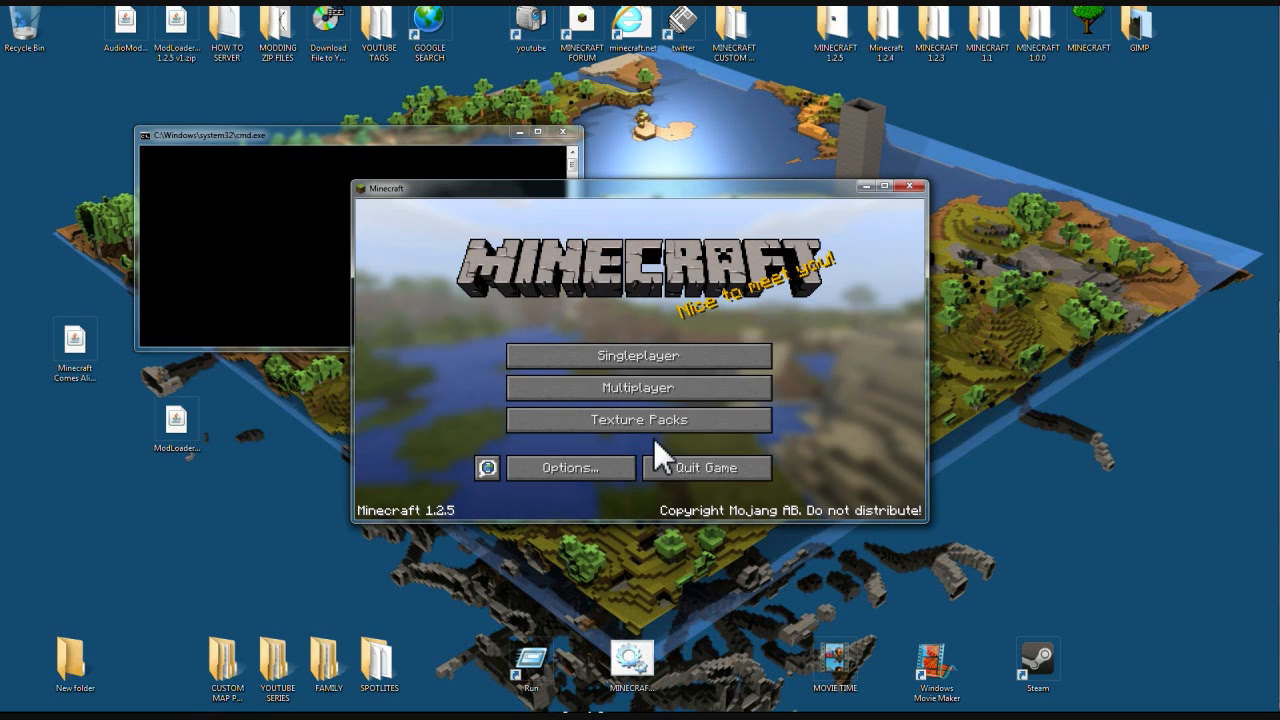
click(706, 467)
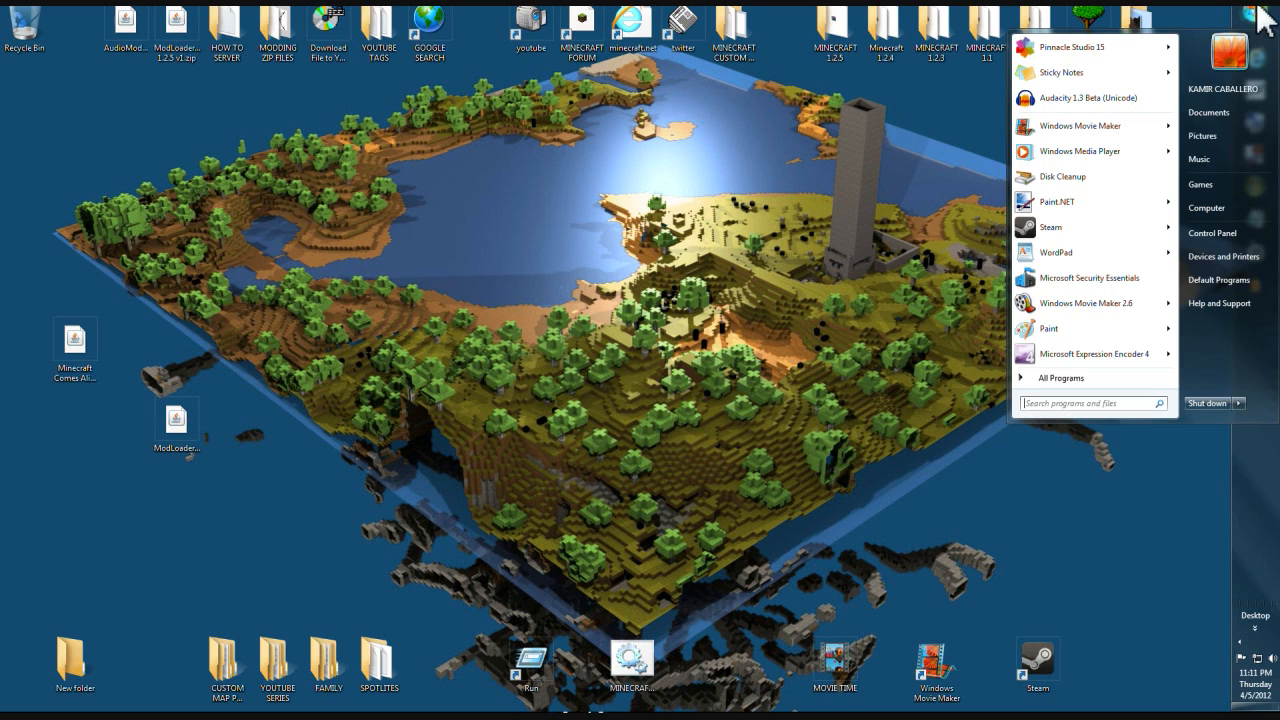
Step: Search %APPDATA% from Start and go into .minecraft\bin
click(1090, 403)
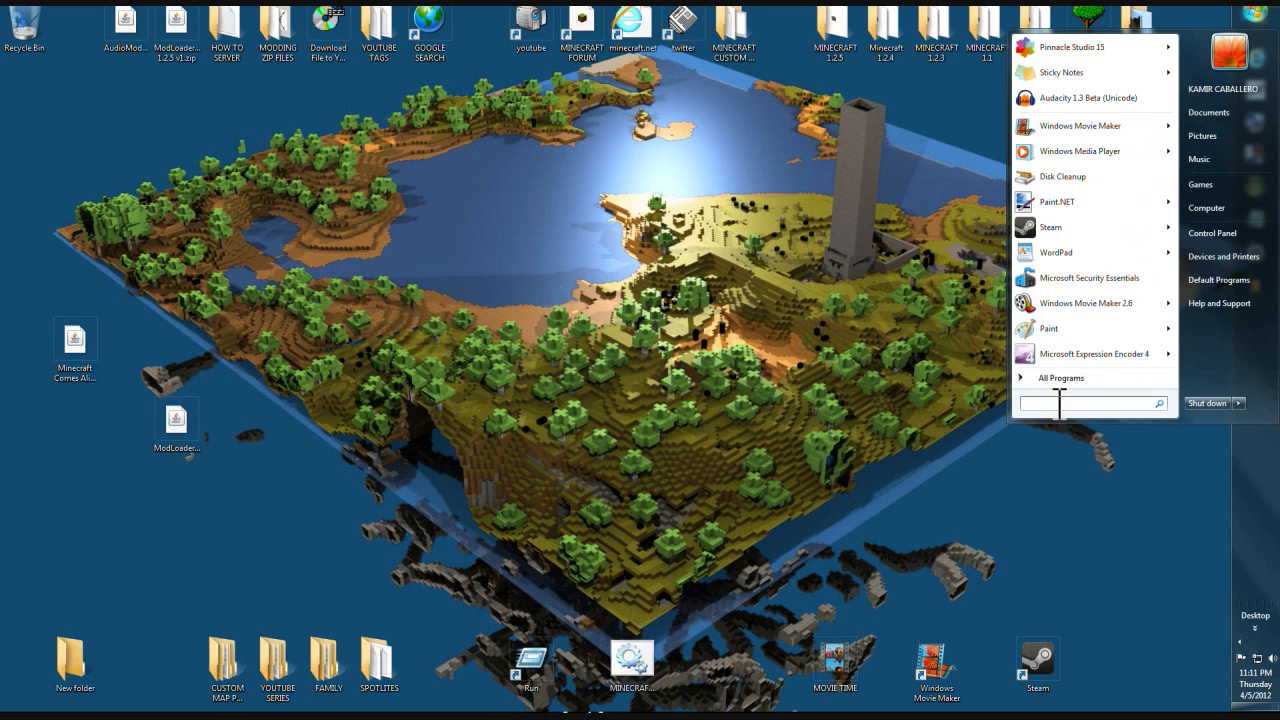
text(%A)
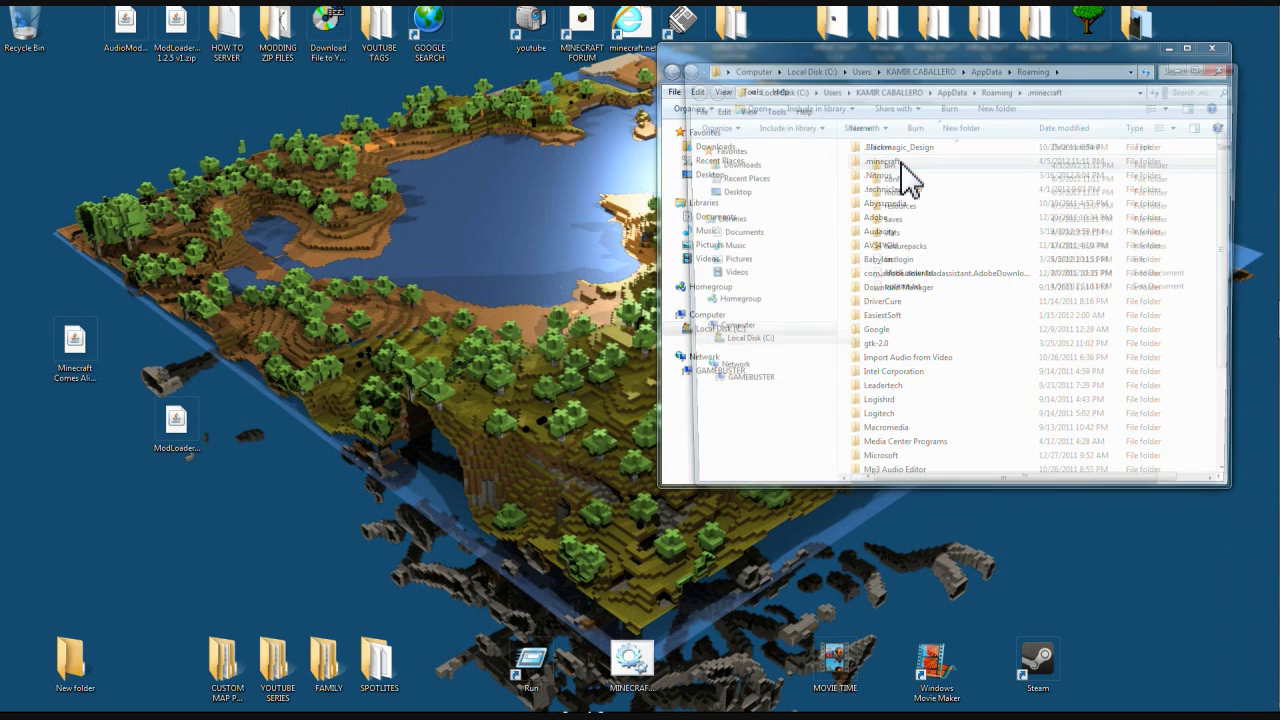
double_click(884, 163)
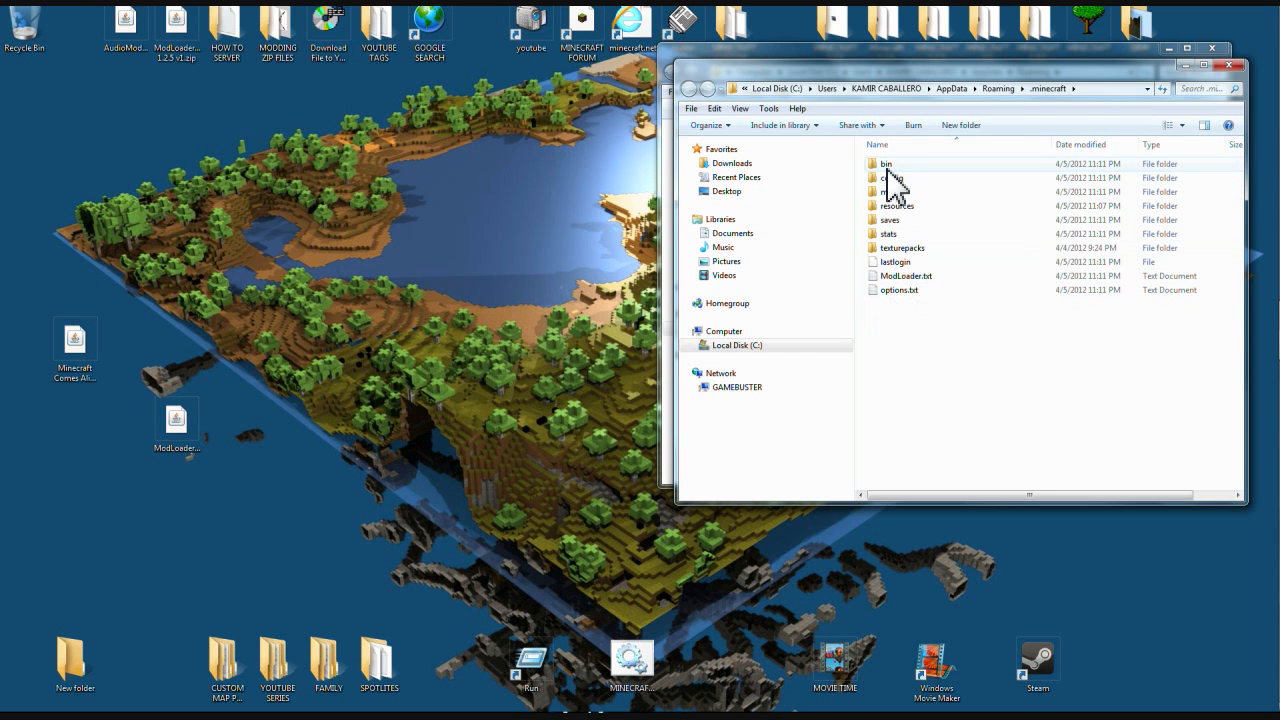
double_click(885, 163)
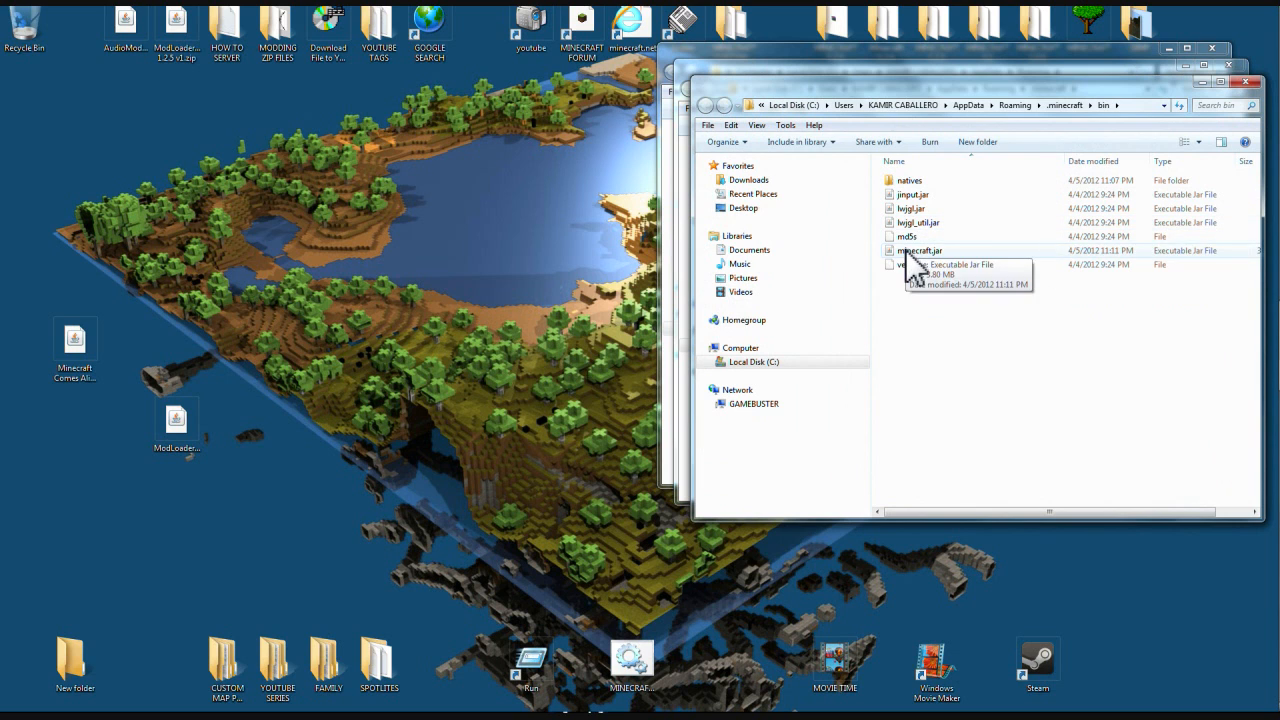
Step: Open minecraft.jar with WinRAR archiver from its right-click menu
right_click(917, 250)
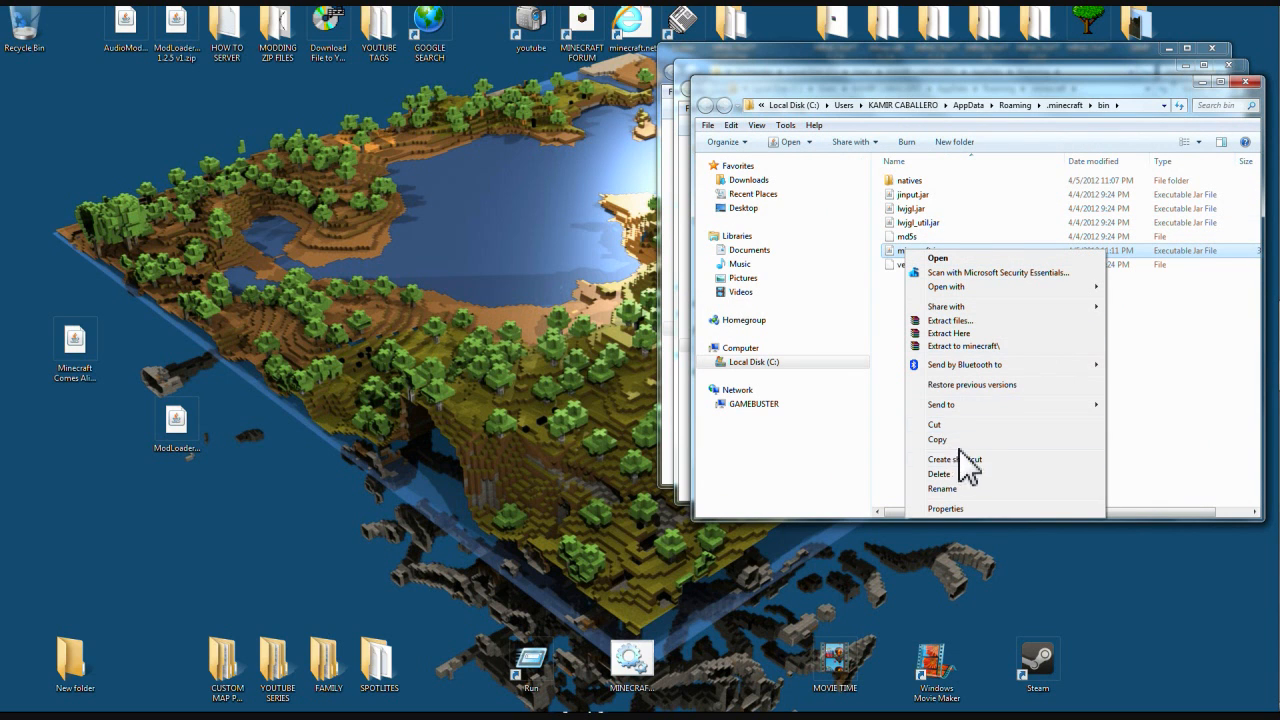
mouse_move(980, 480)
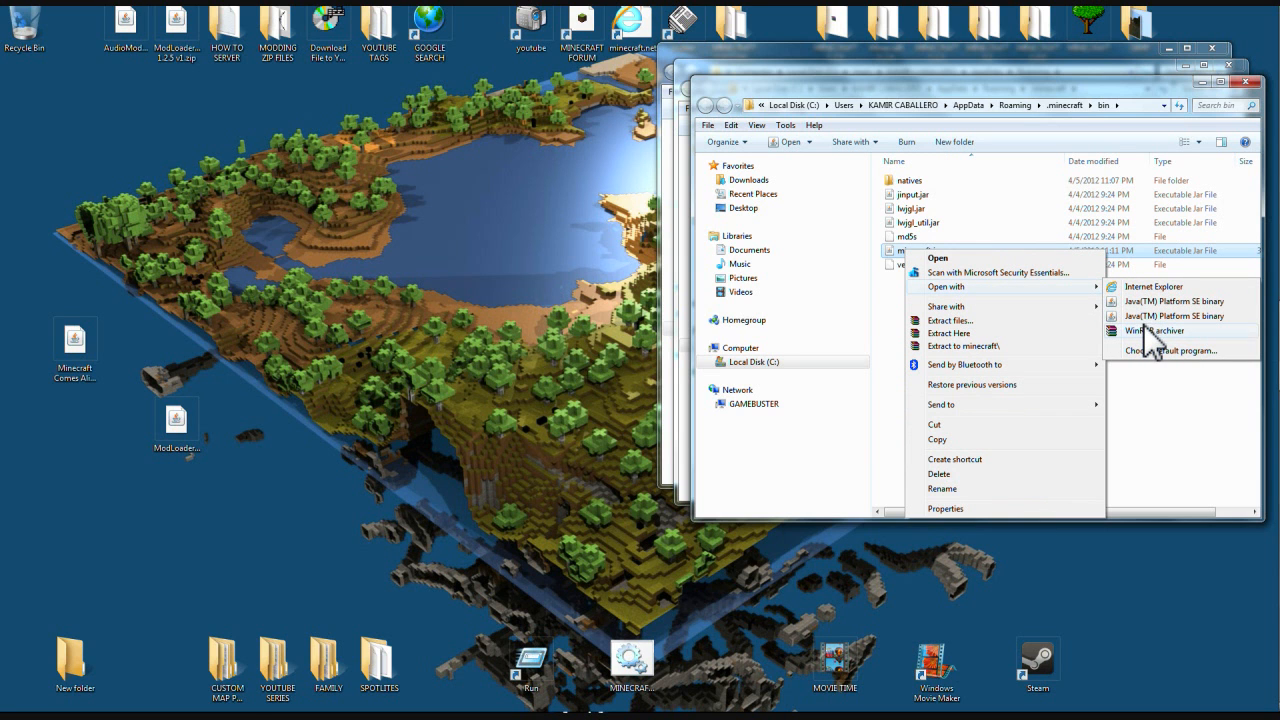
click(1155, 331)
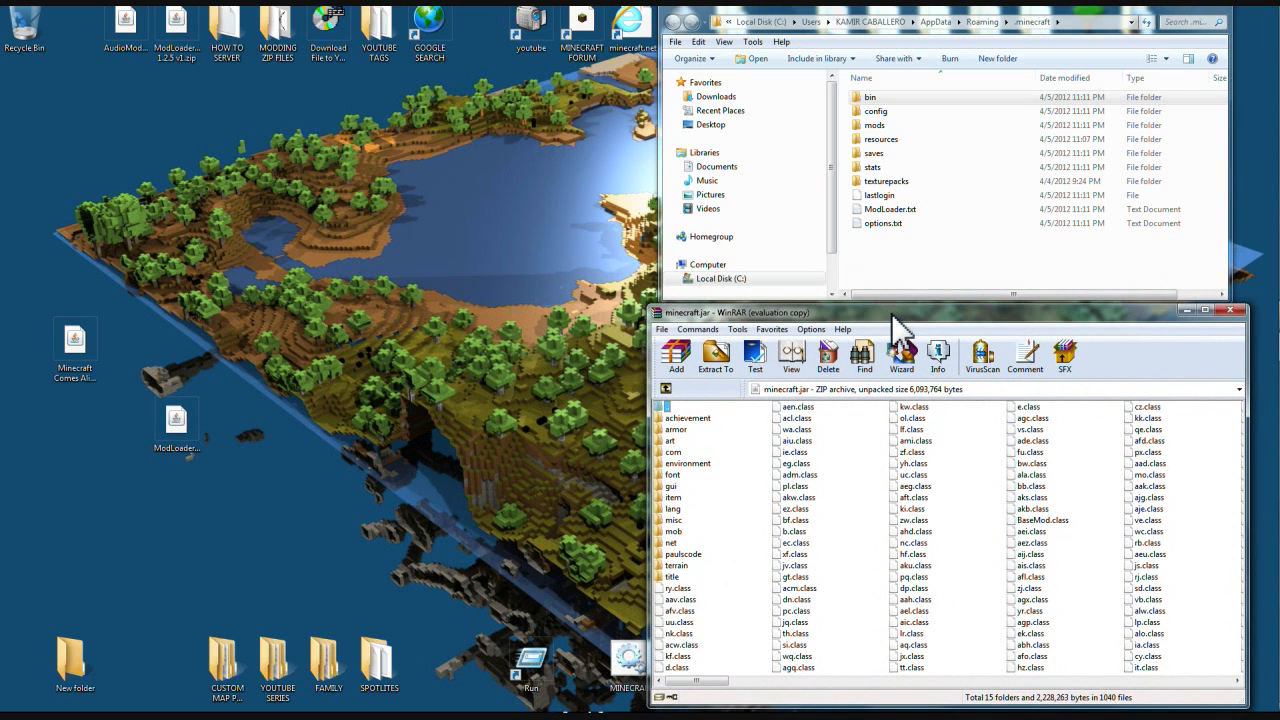
mouse_move(275, 370)
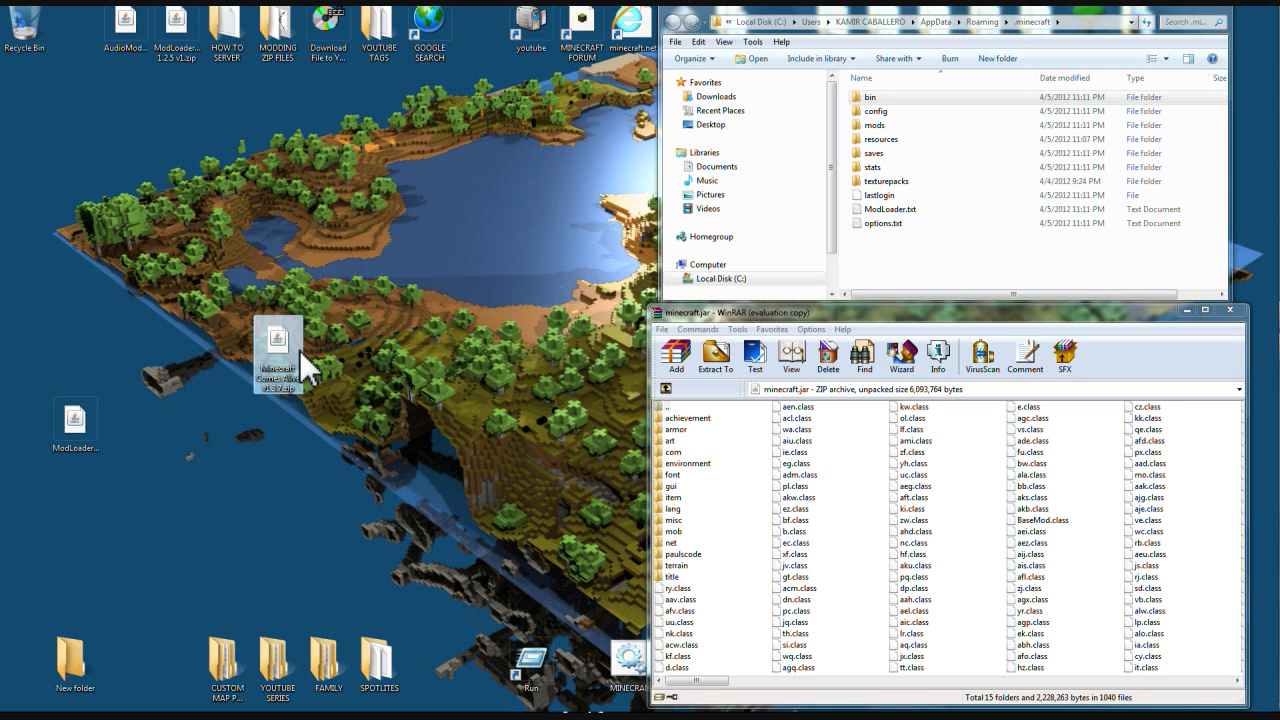
Step: Open Minecraft Comes Alive v1.3.7.zip, dismiss the nag, and enter 'Place Contents in config Folder'
right_click(277, 345)
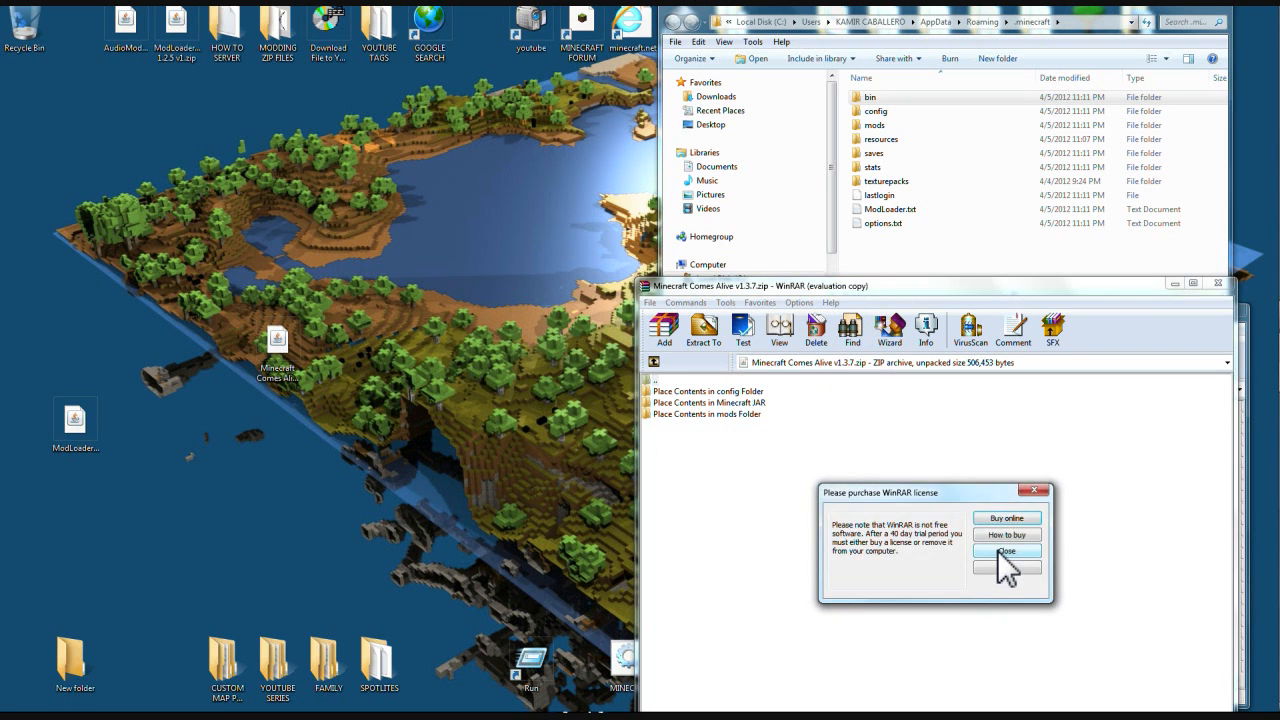
click(1006, 551)
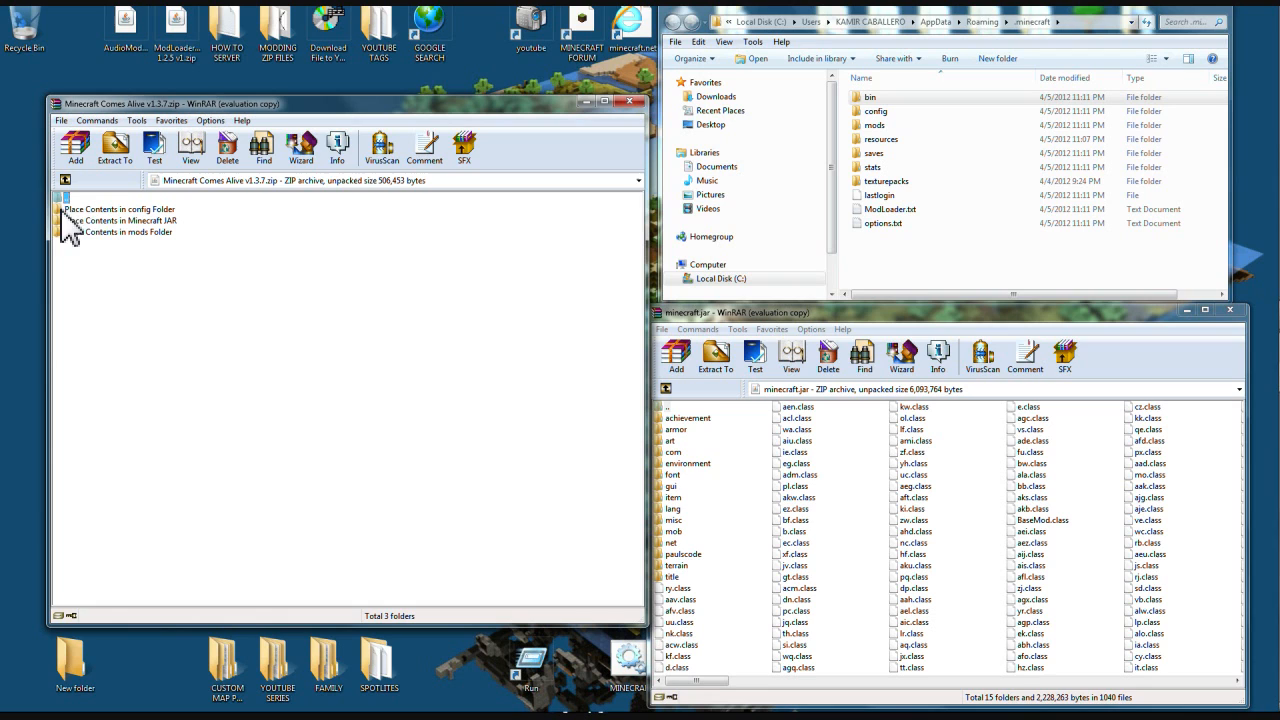
mouse_move(135, 235)
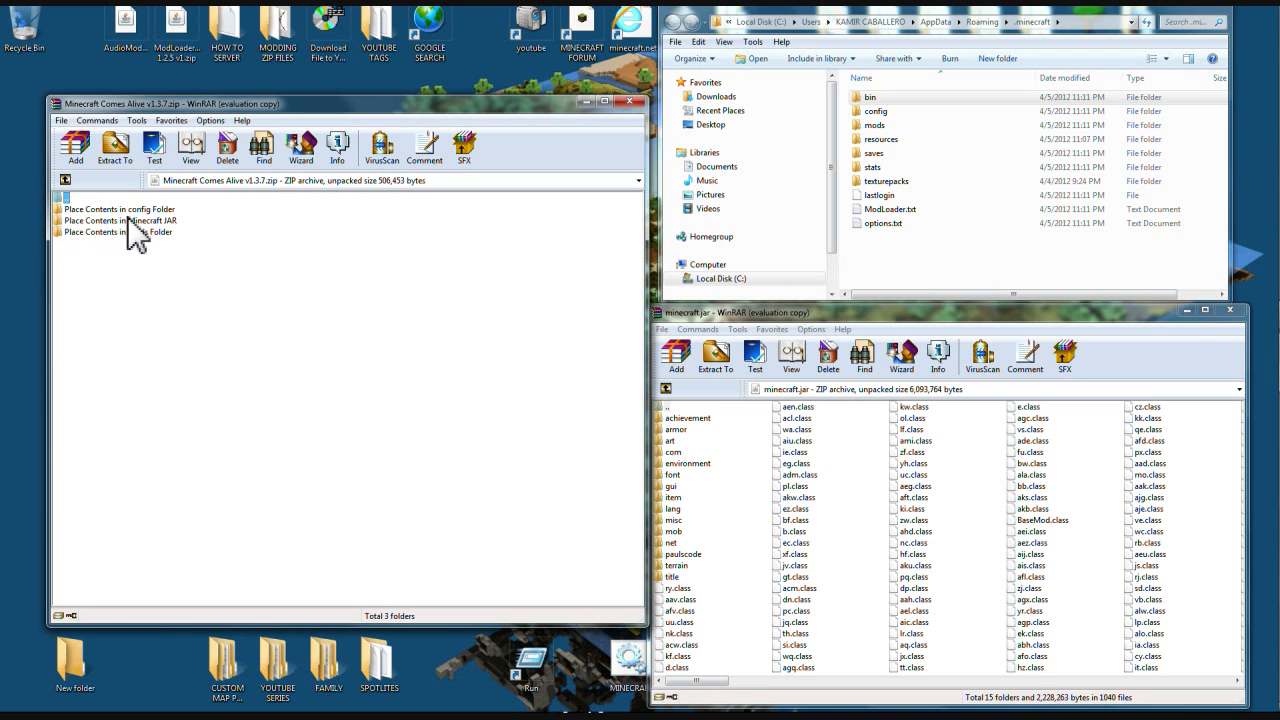
mouse_move(172, 225)
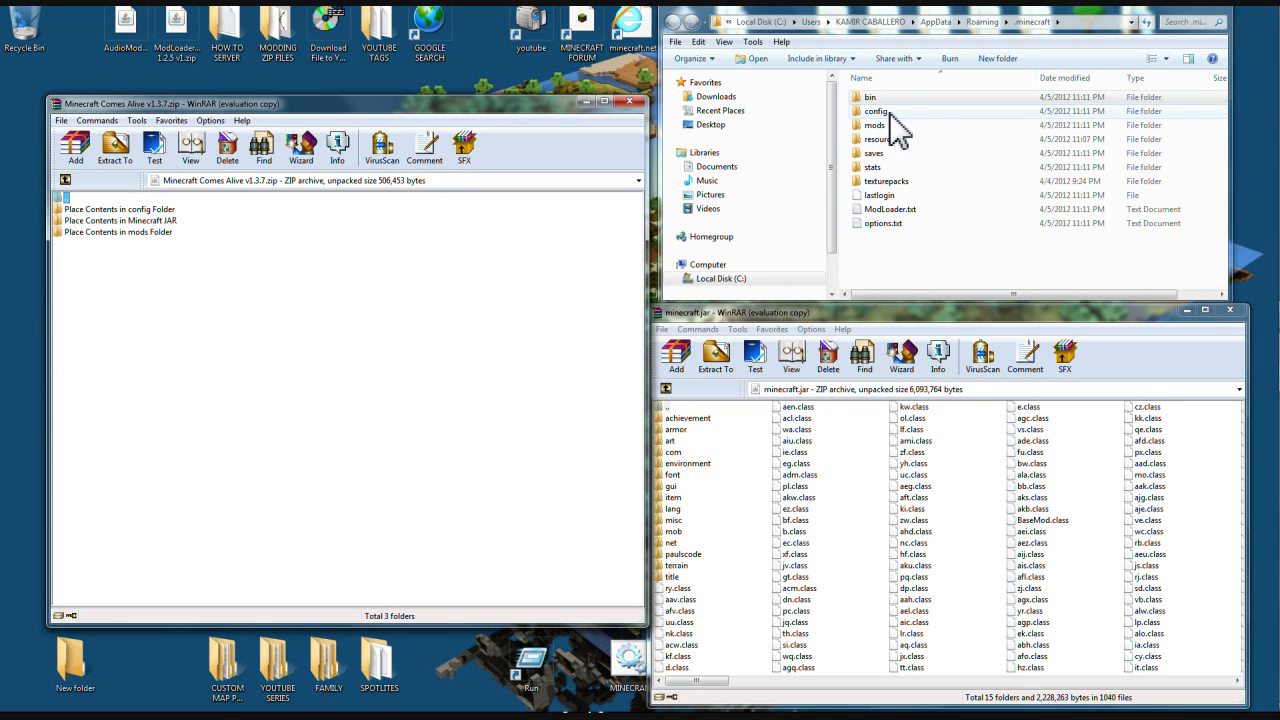
double_click(121, 208)
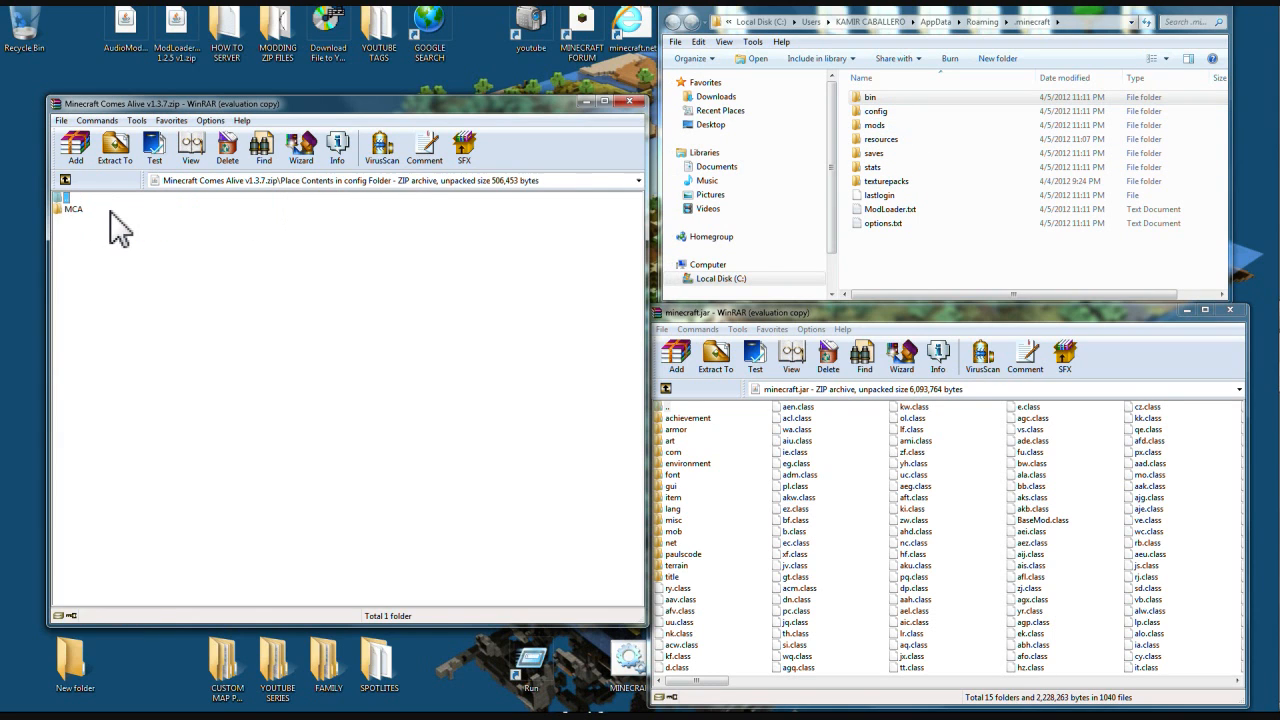
Step: Copy the MCA folder into .minecraft\config, then open 'Place Contents in Minecraft JAR'
click(72, 208)
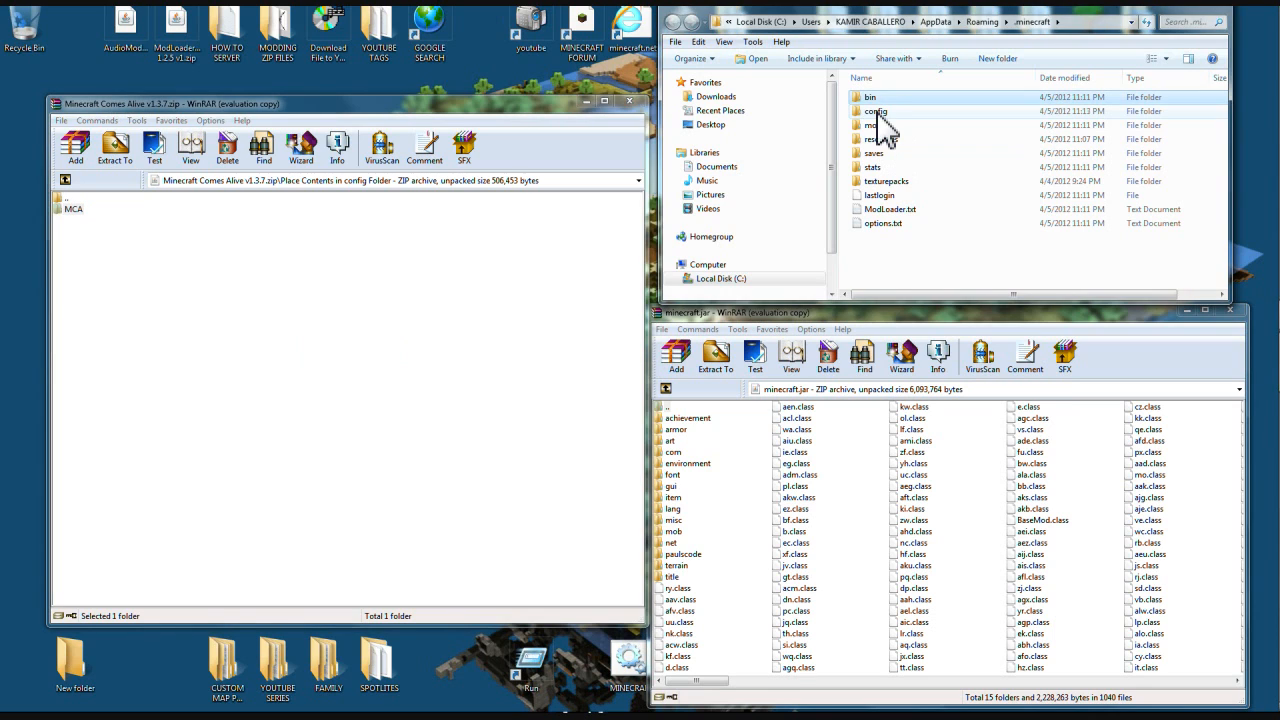
mouse_move(895, 130)
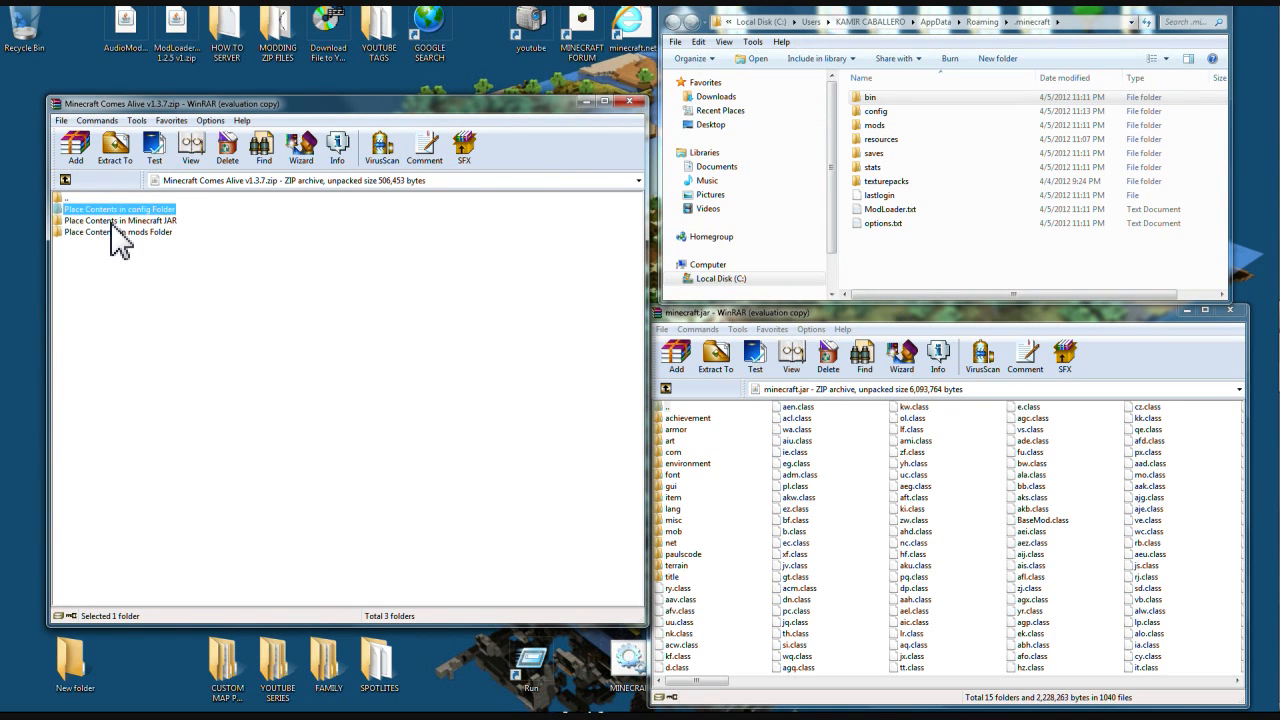
double_click(120, 220)
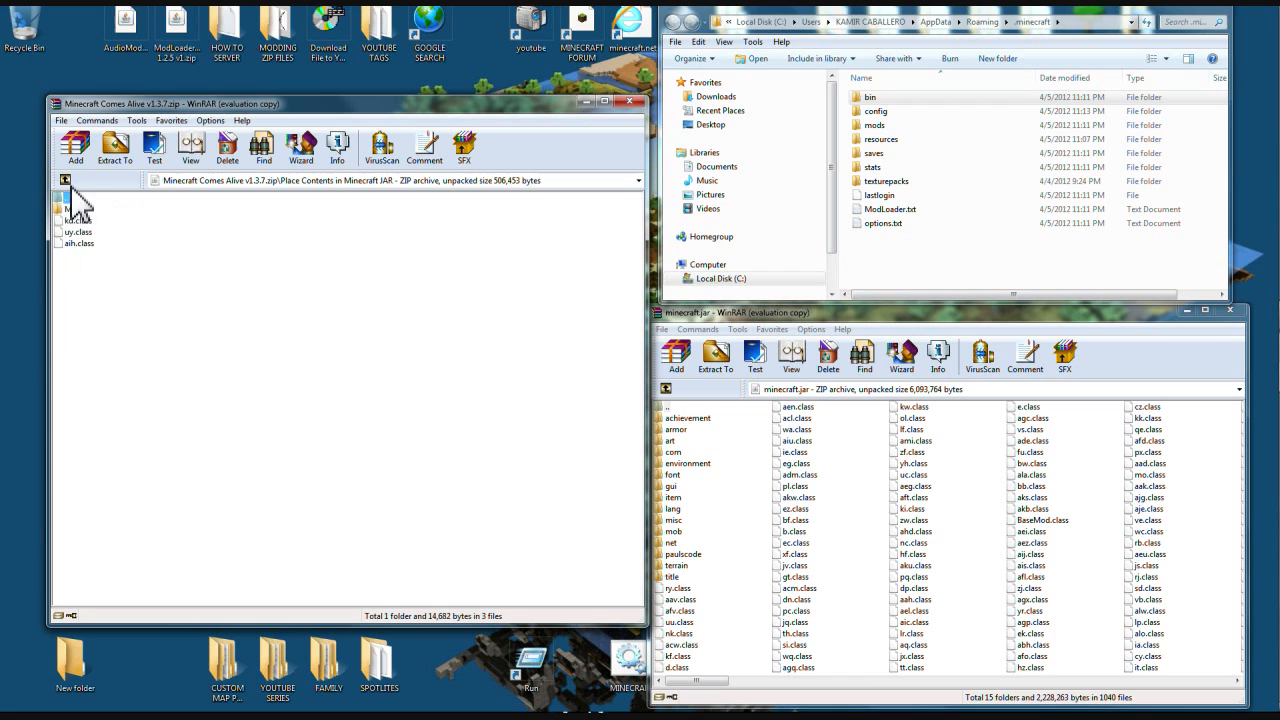
Step: Copy the Minecraft JAR contents into minecraft.jar and select the mods folder
click(75, 220)
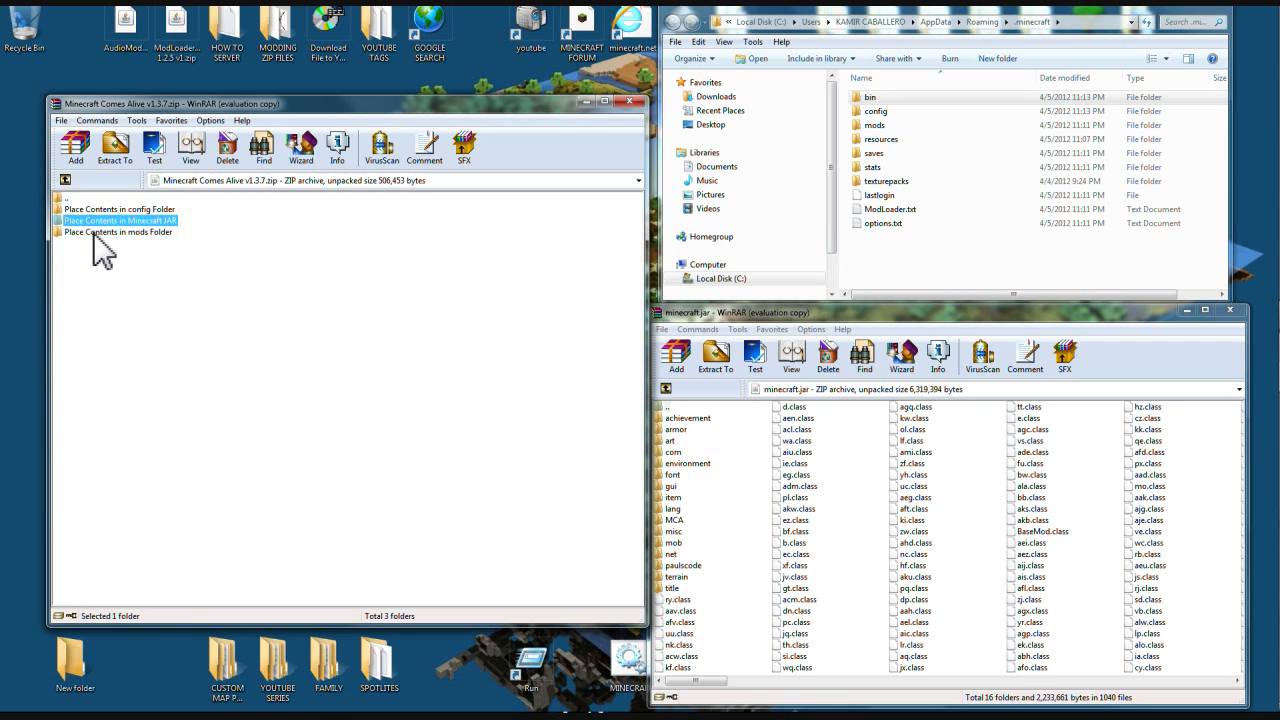
click(117, 231)
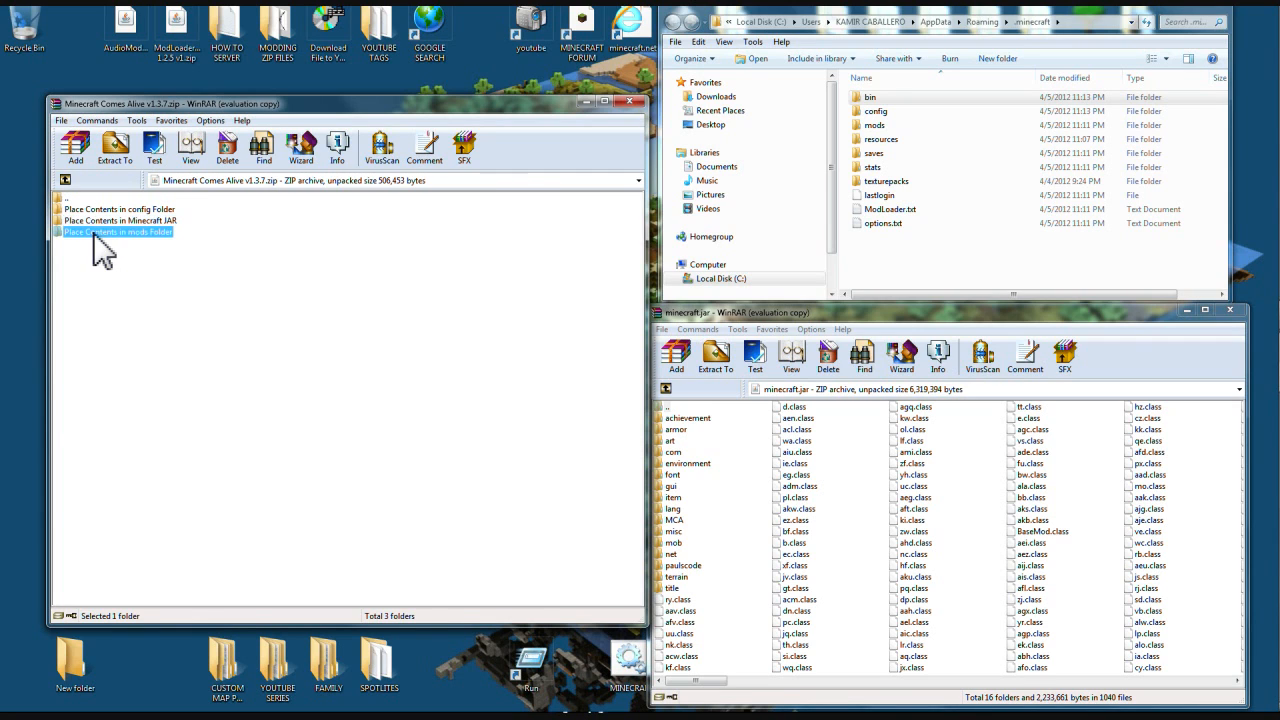
Step: Copy mod_MCA.zip into .minecraft\mods, check the config folder, and close the windows
double_click(117, 231)
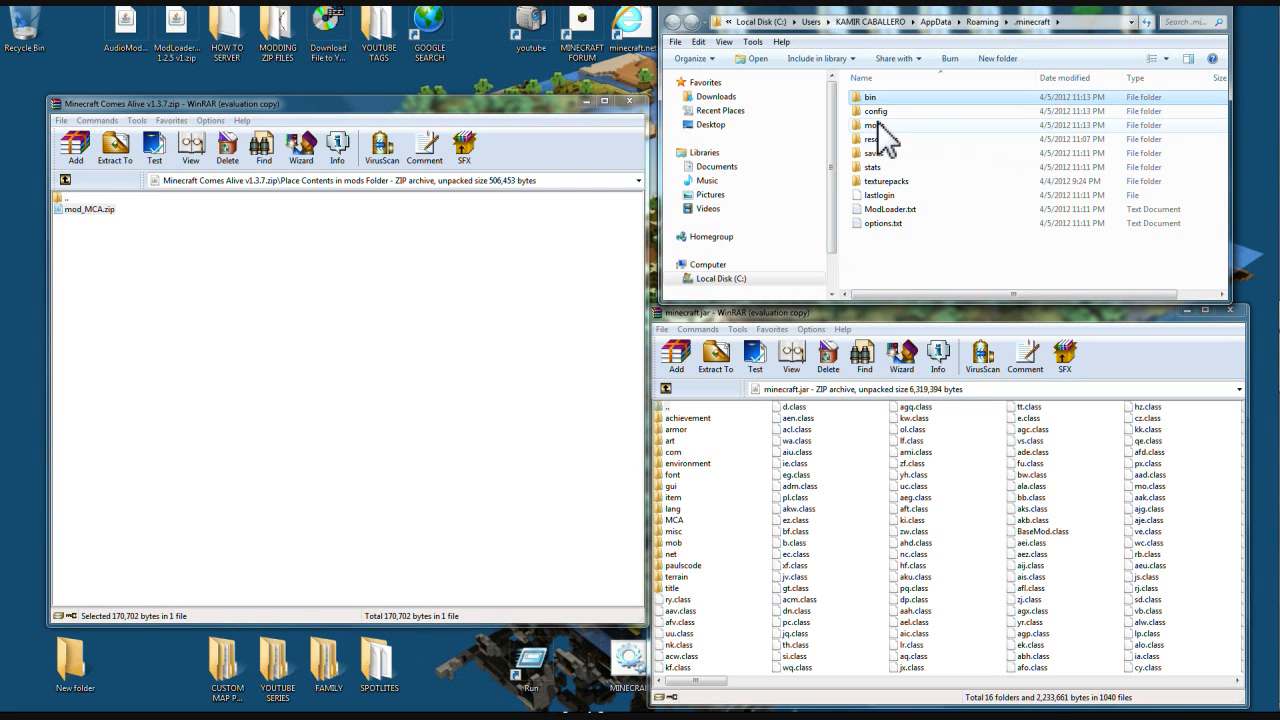
double_click(873, 125)
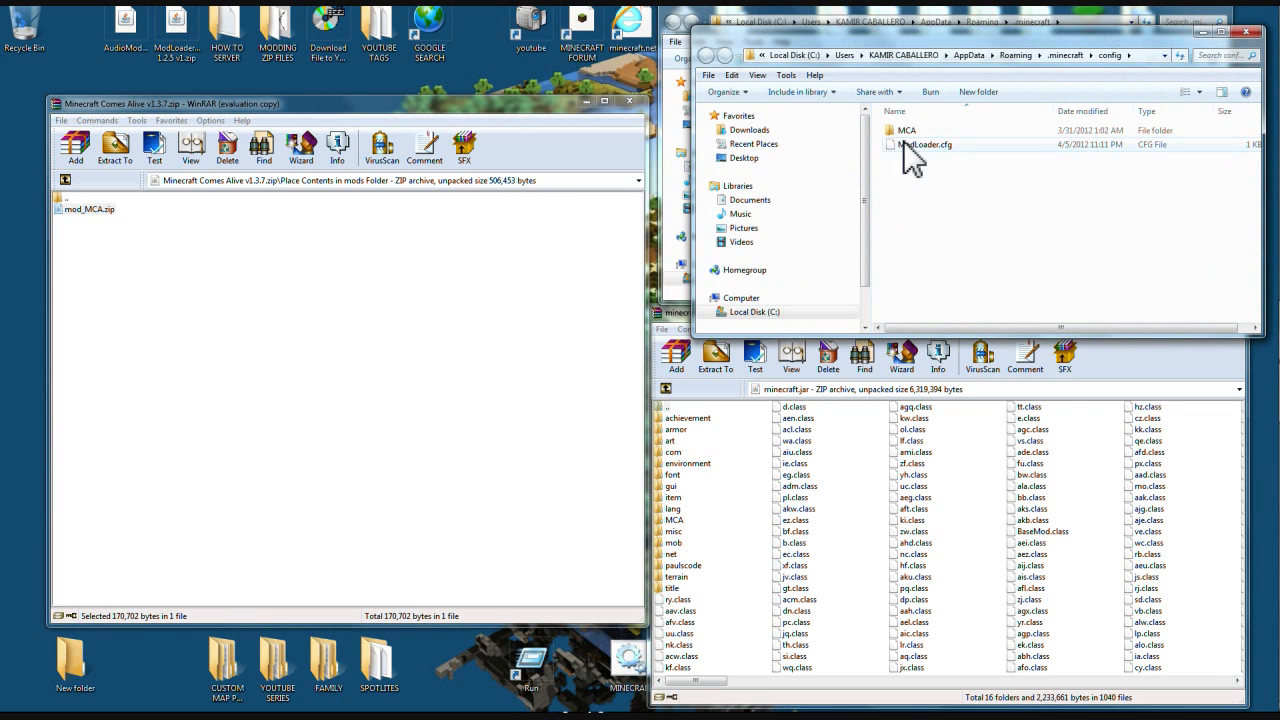
mouse_move(1248, 33)
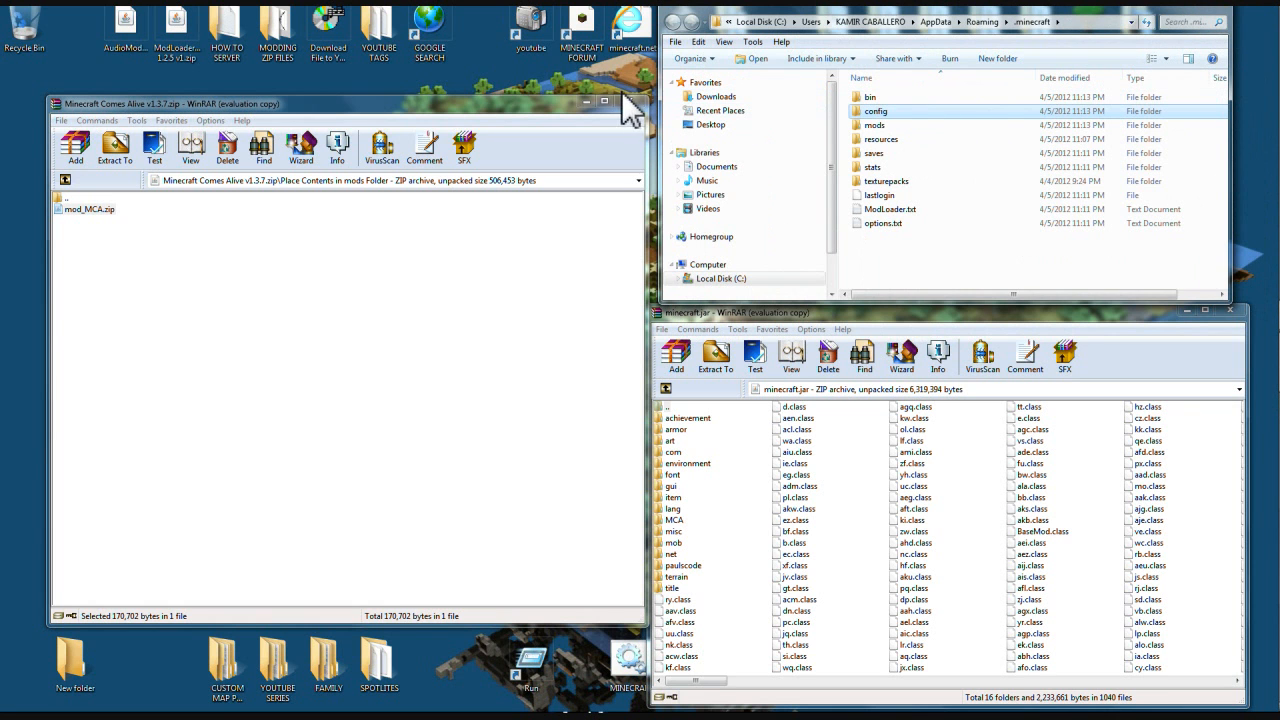
click(604, 104)
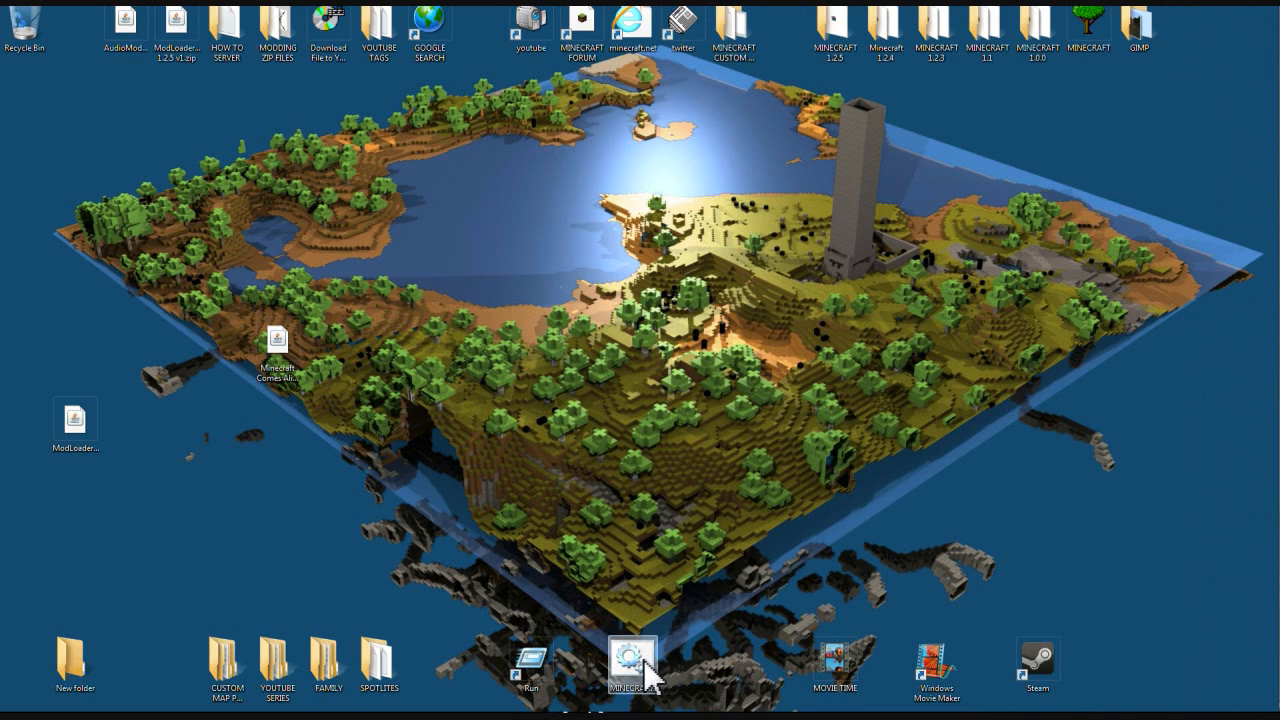
Step: Launch Minecraft, log in, and create a new singleplayer world with a toggled game mode
double_click(631, 663)
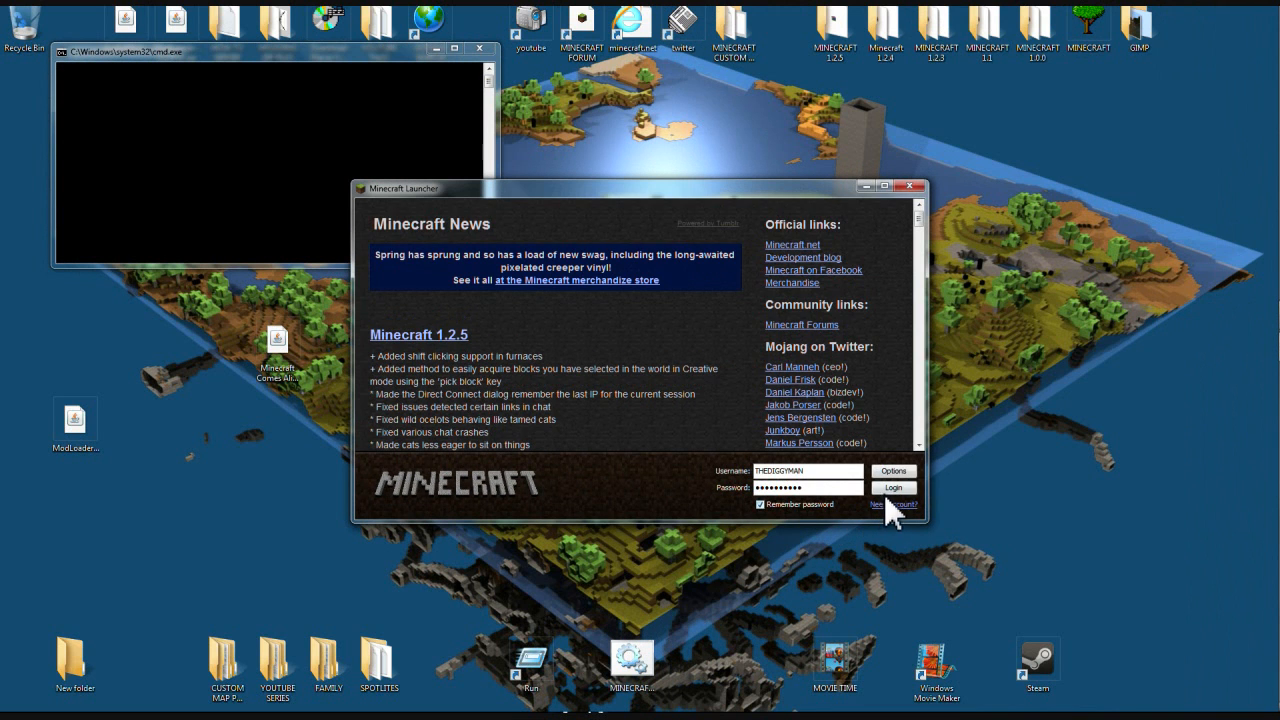
click(893, 488)
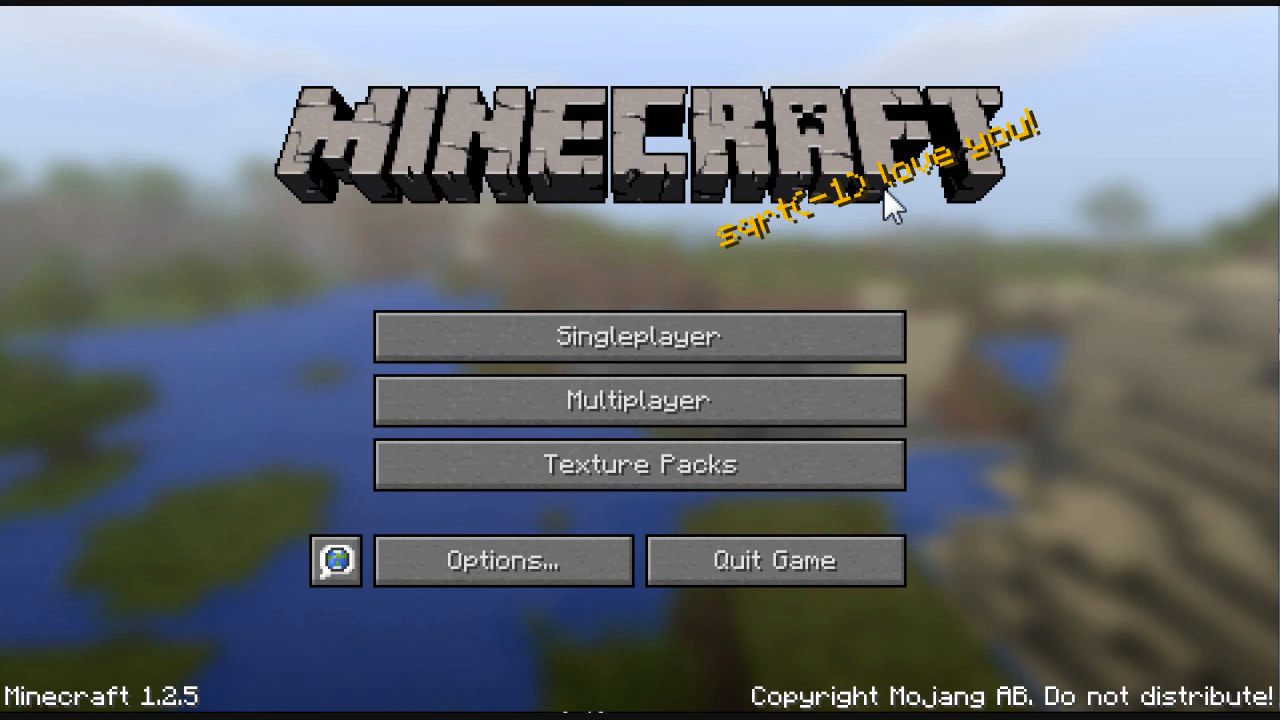
click(637, 336)
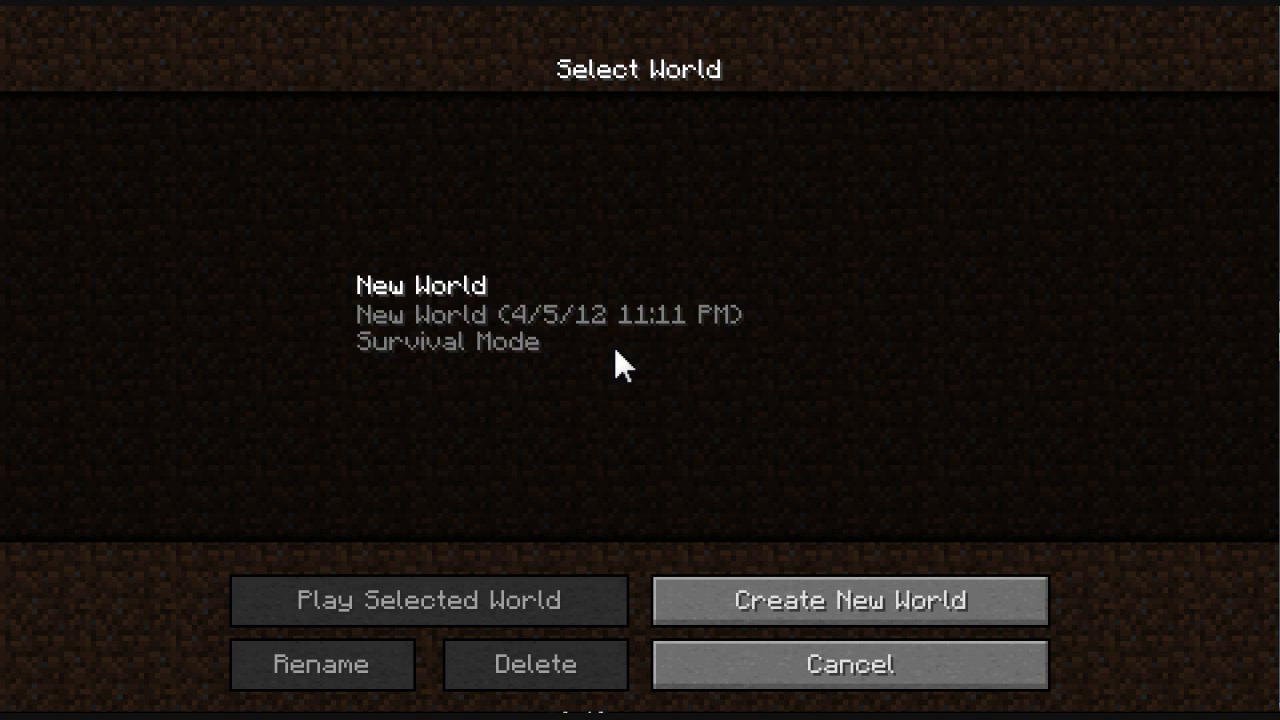
click(848, 600)
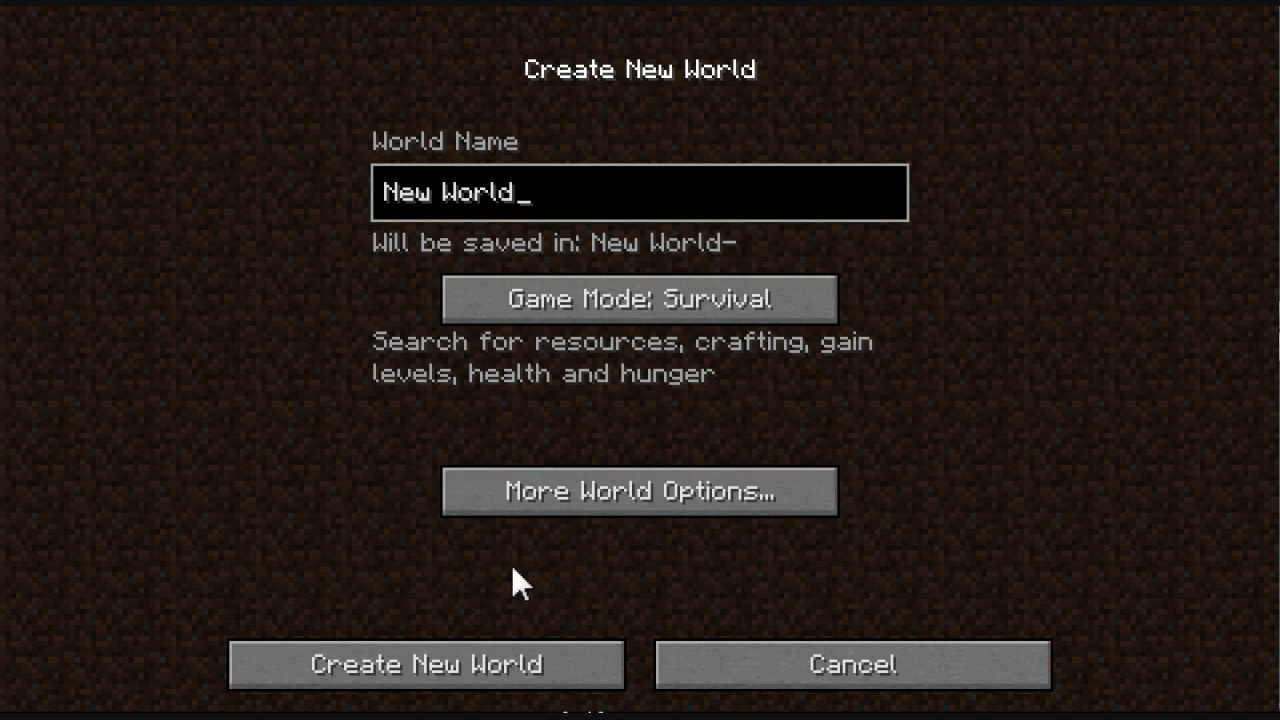
click(638, 298)
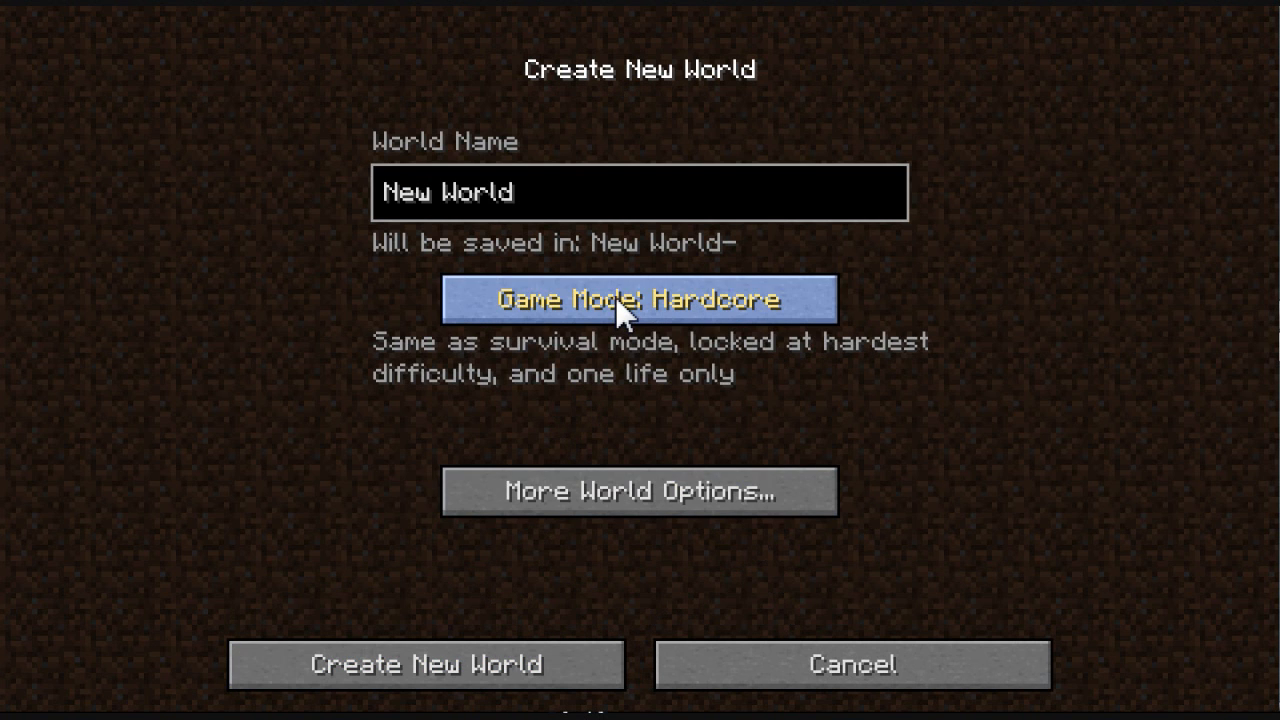
click(425, 664)
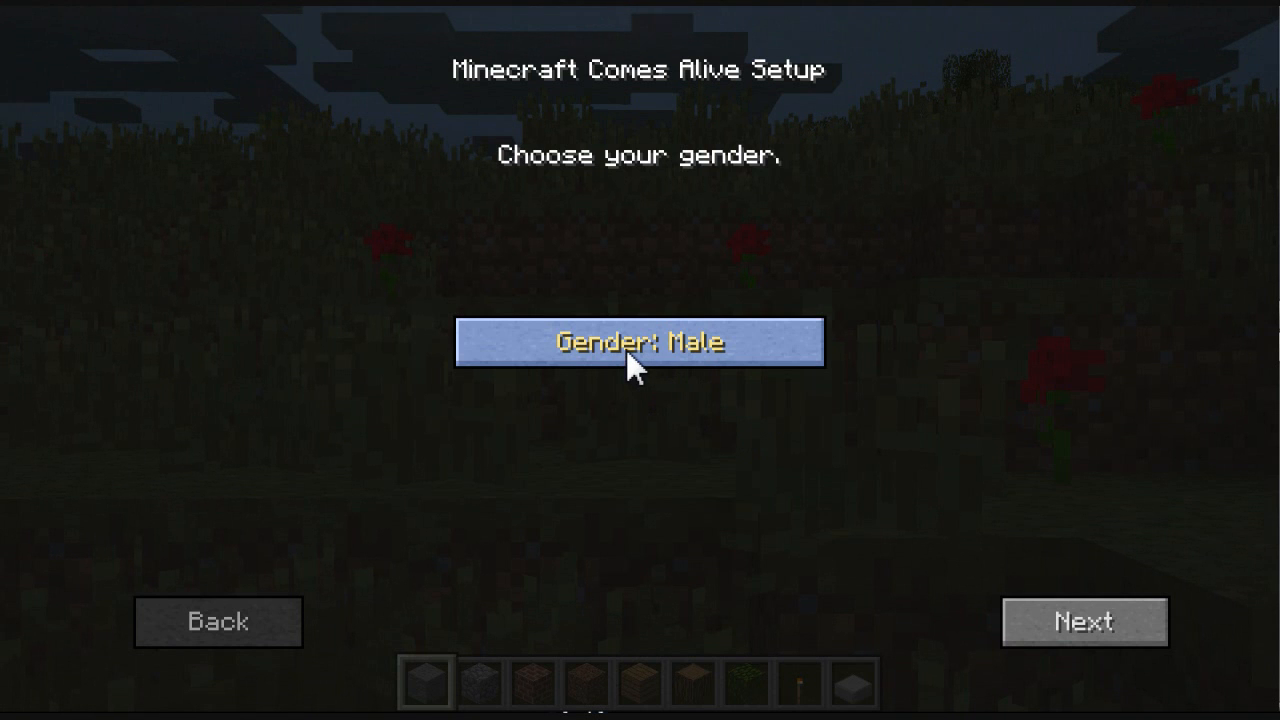
mouse_move(668, 370)
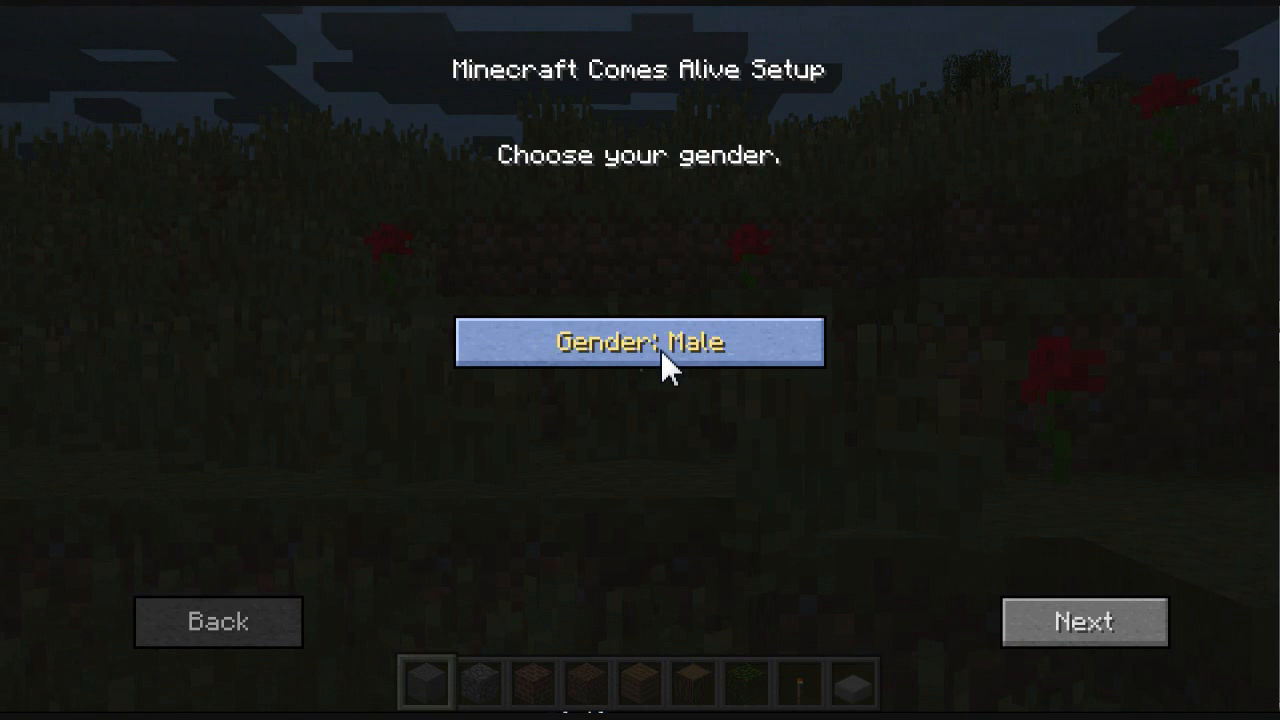
Step: Accept Gender: Male, then confirm the player name on the next setup screen
click(1084, 621)
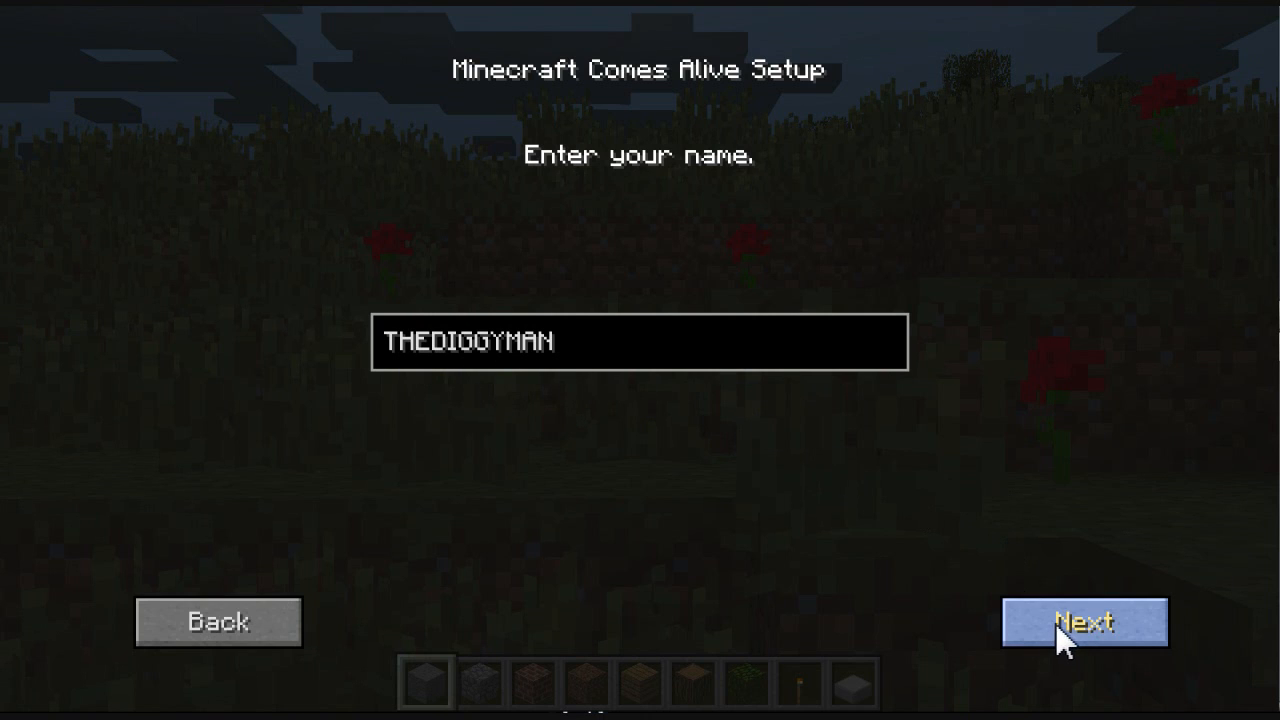
click(1083, 622)
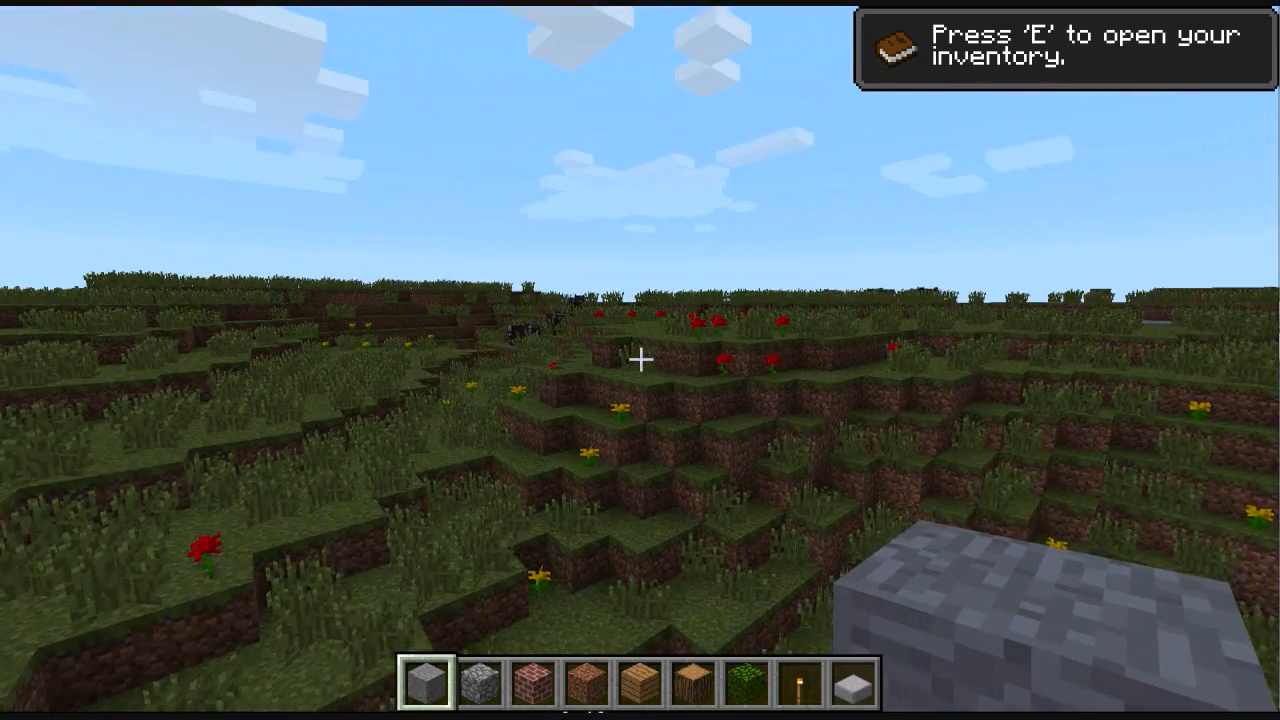
mouse_move(640, 360)
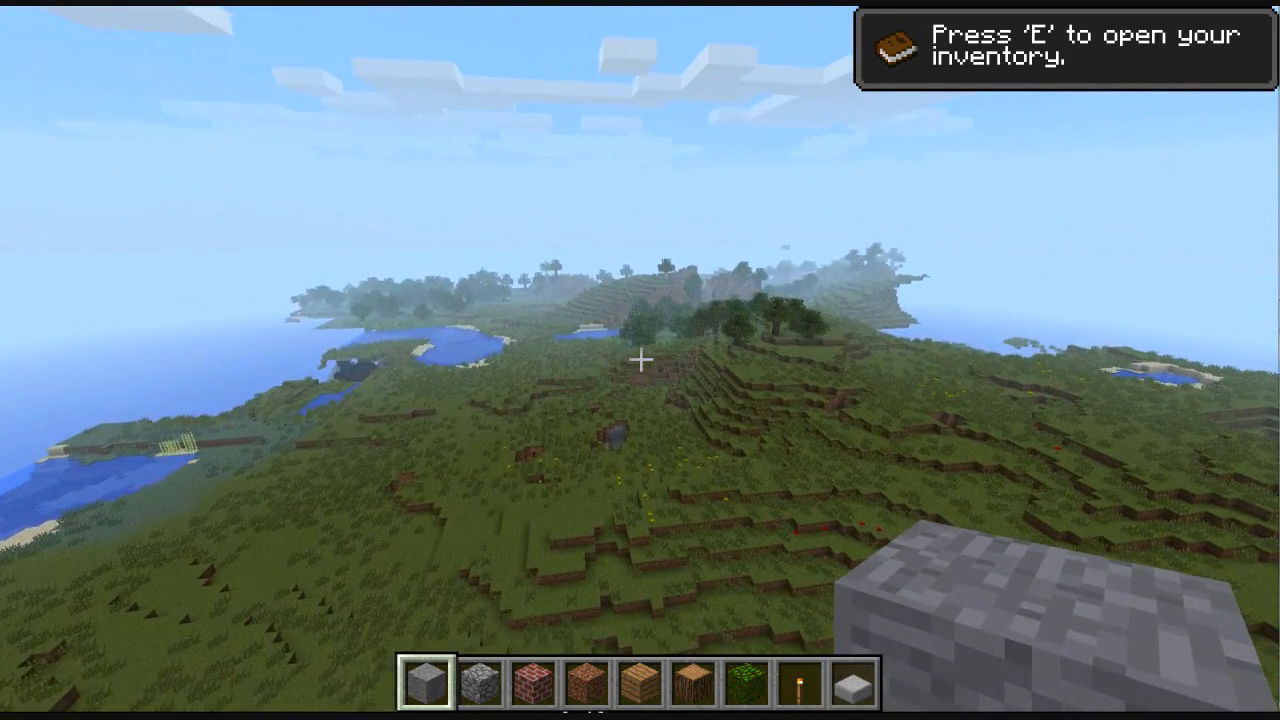
mouse_move(640, 360)
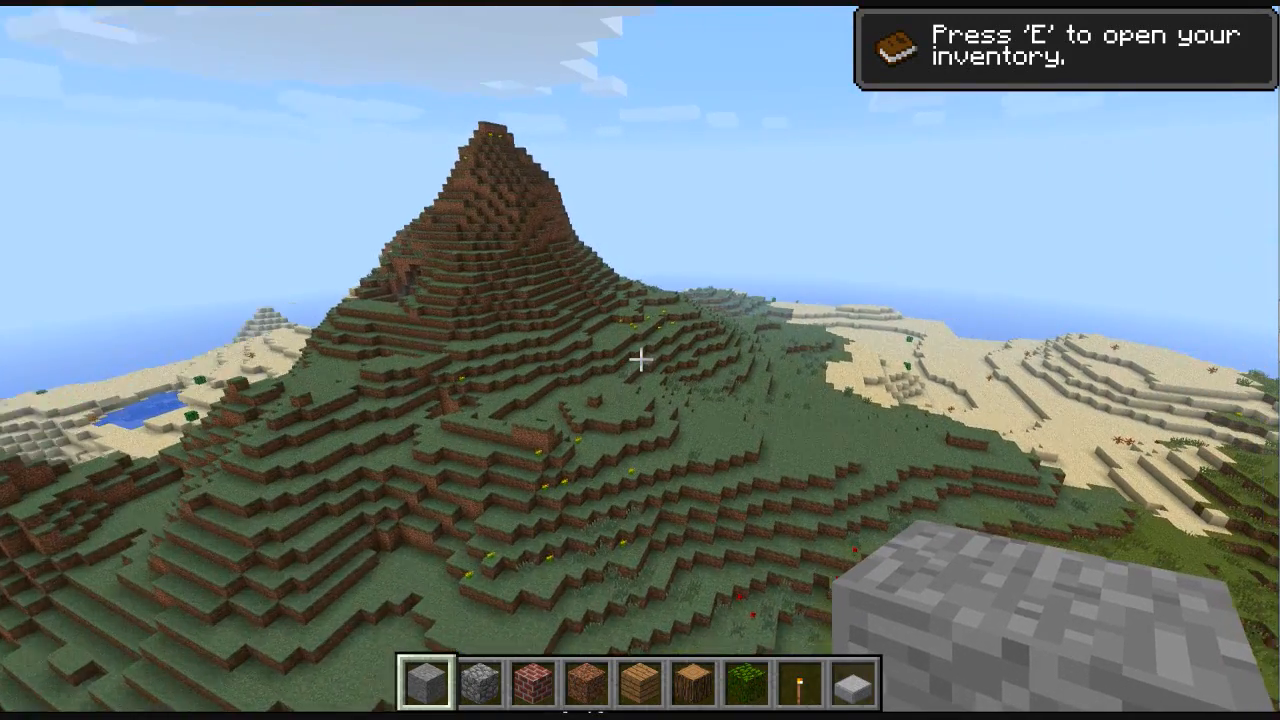
mouse_move(640, 360)
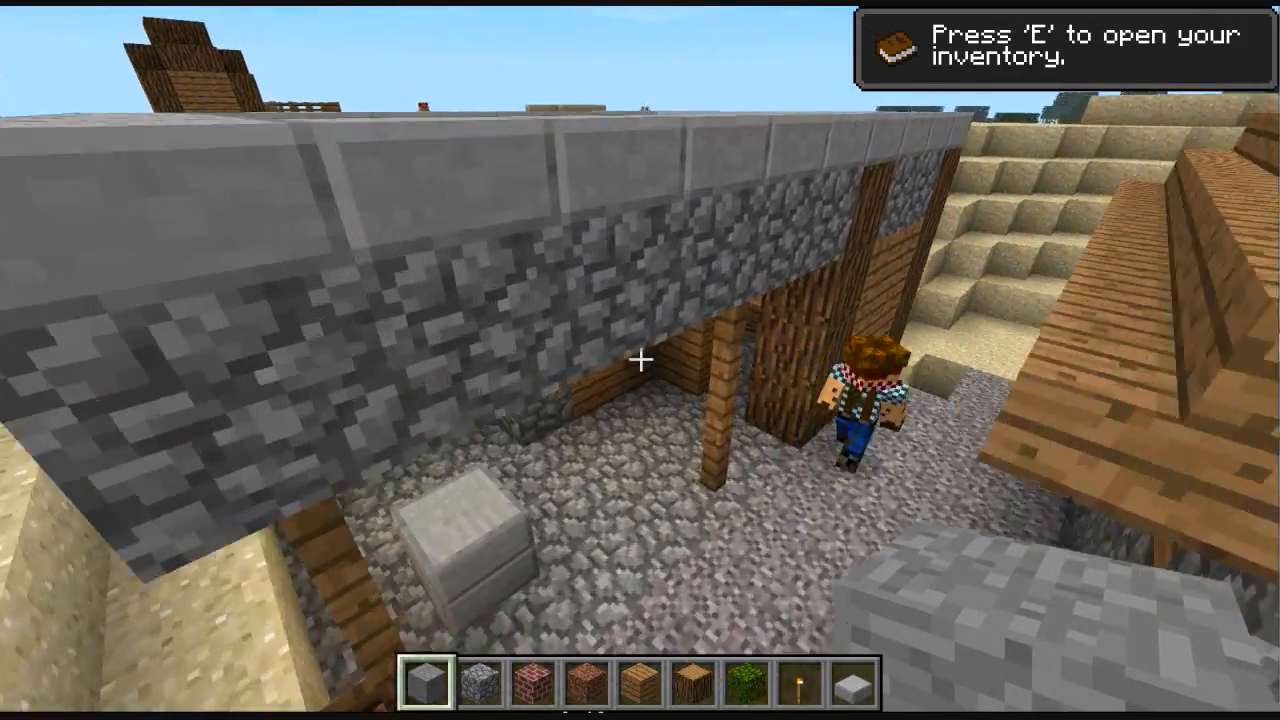
mouse_move(640, 360)
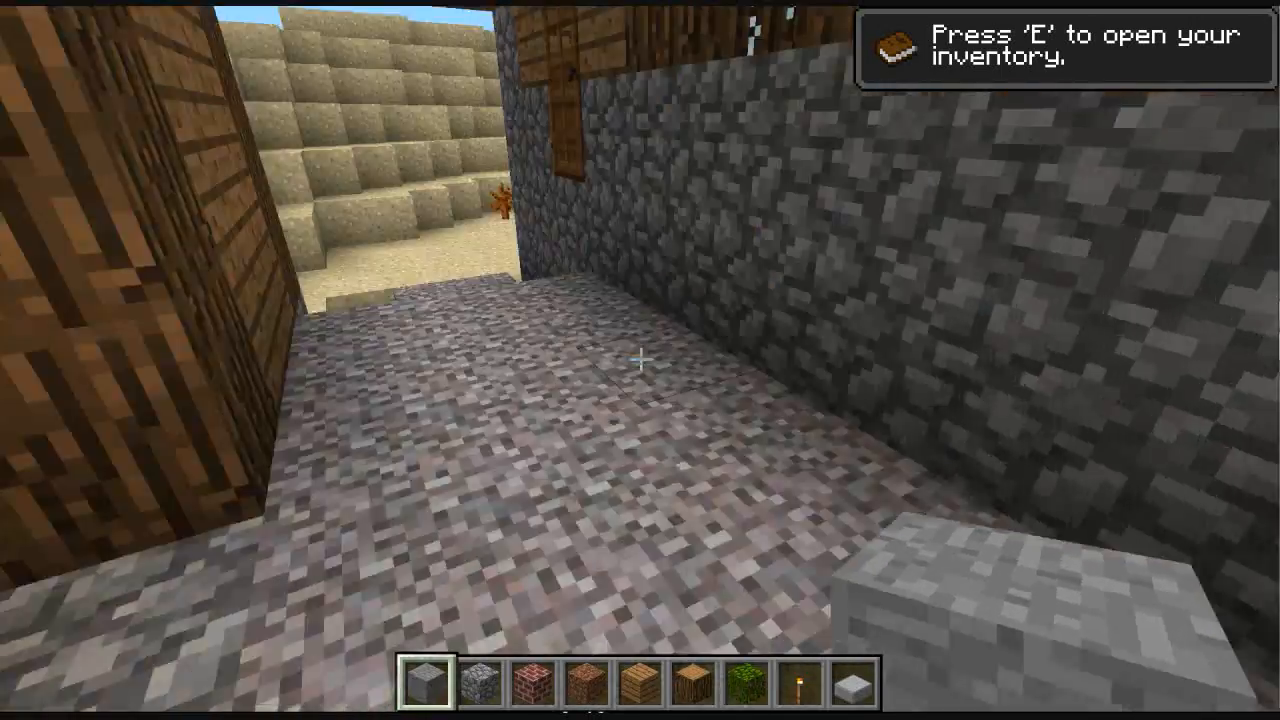
mouse_move(640, 360)
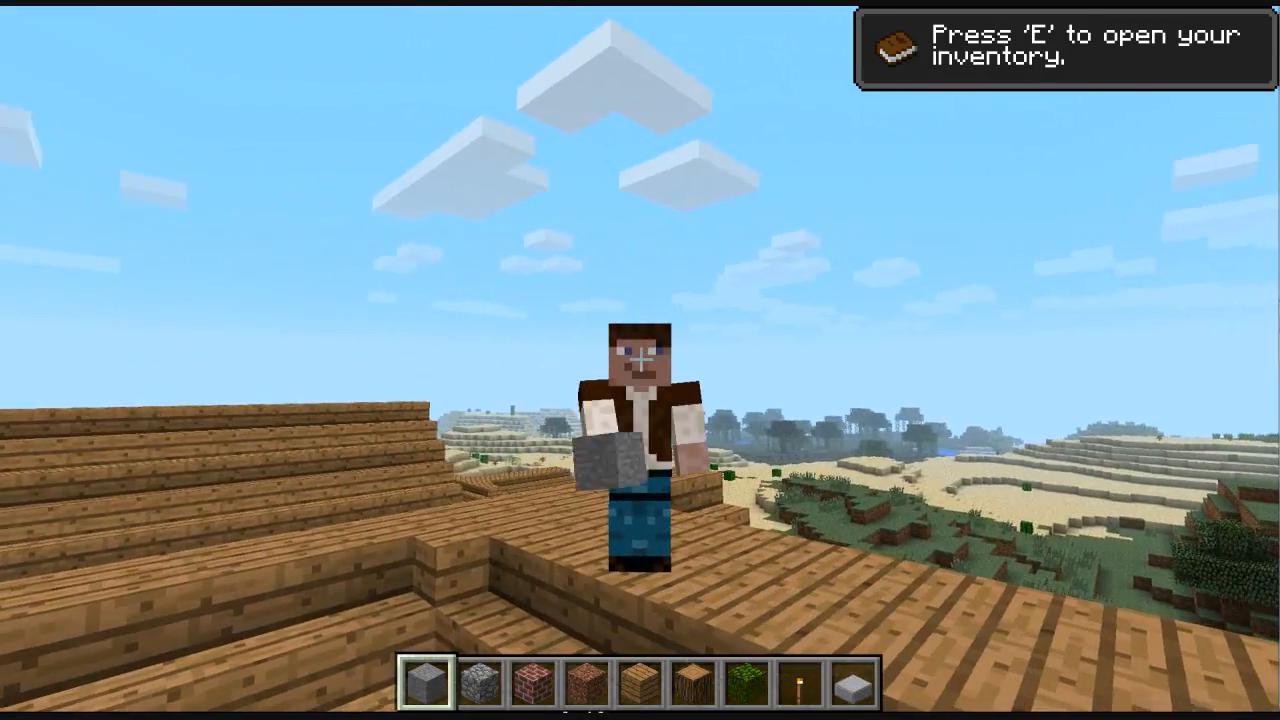
mouse_move(640, 360)
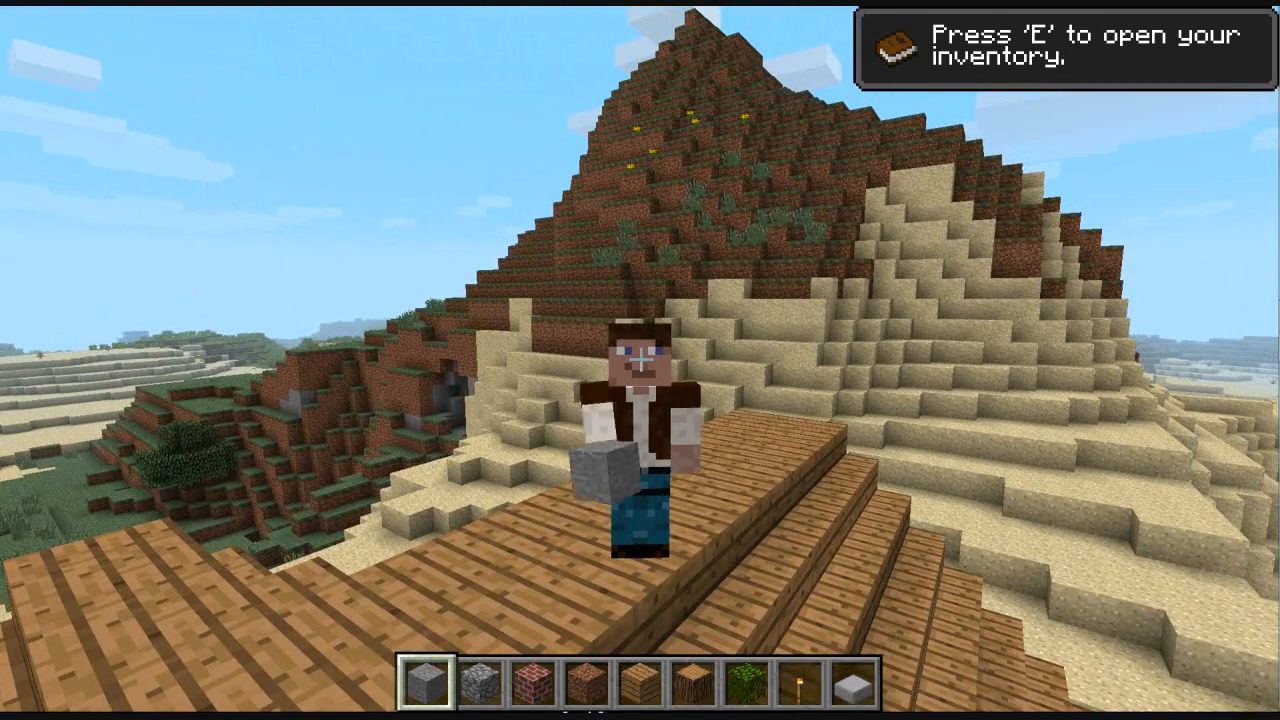